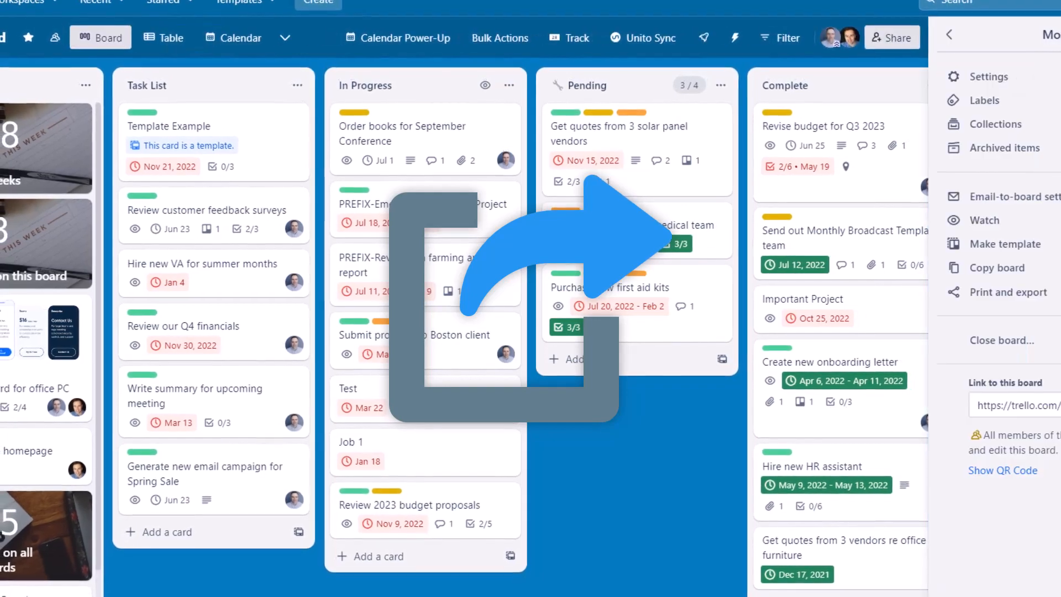
- Search the Trello board's Power-Ups directory for 'sheets' to find Google Sheets + Trello 2-Way Sync
left_click(996, 291)
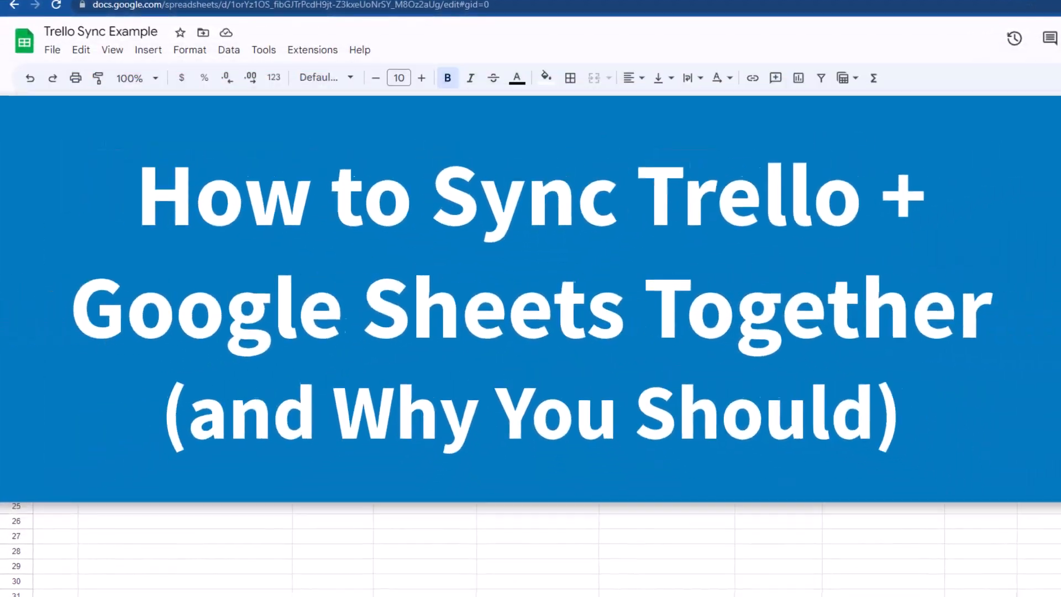
scroll("down", 3)
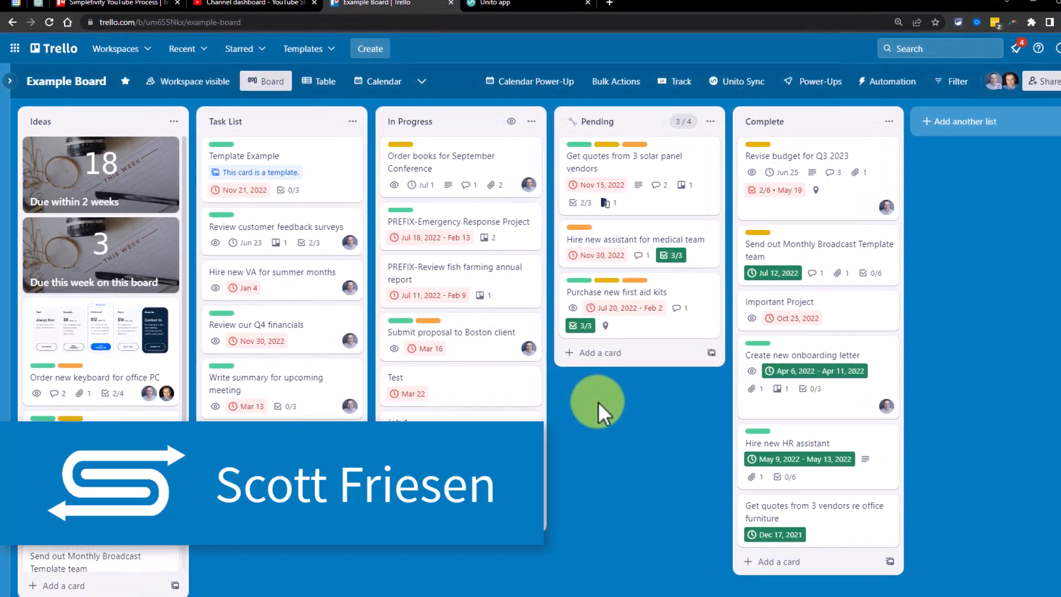
left_click(350, 3)
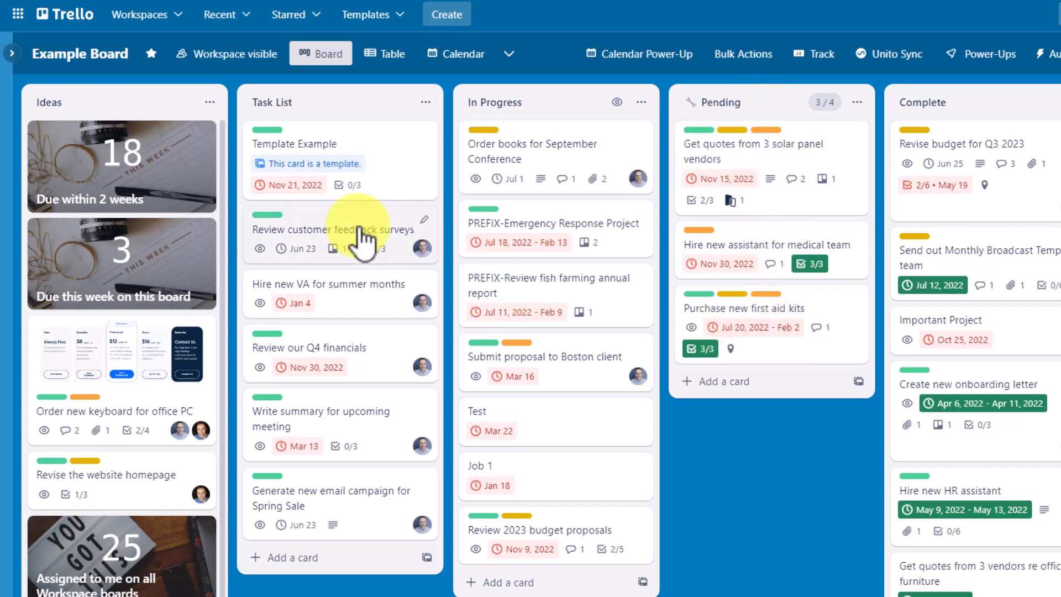
mouse_move(350, 413)
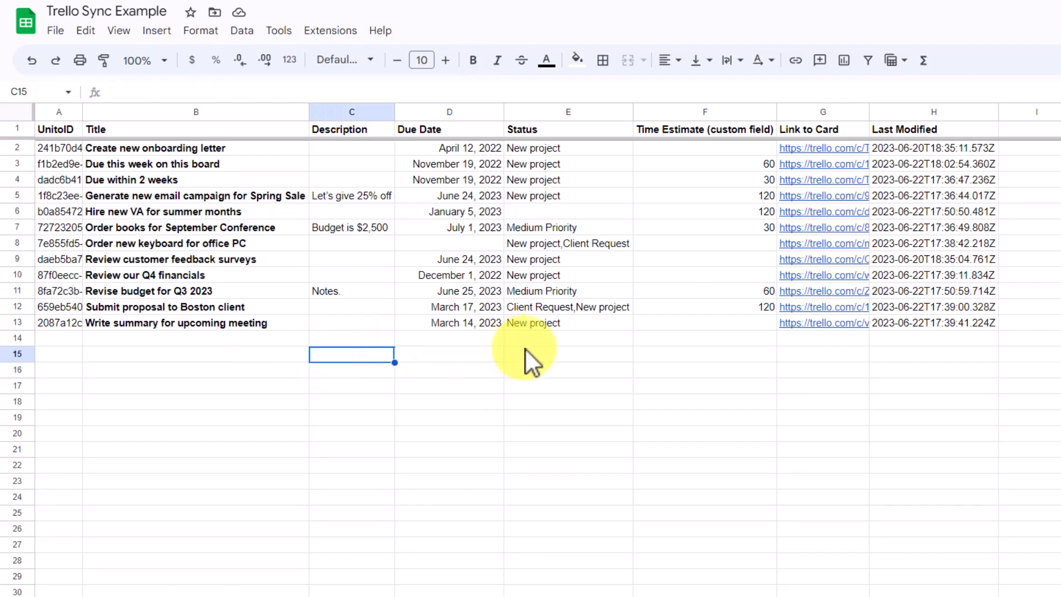
mouse_move(639, 224)
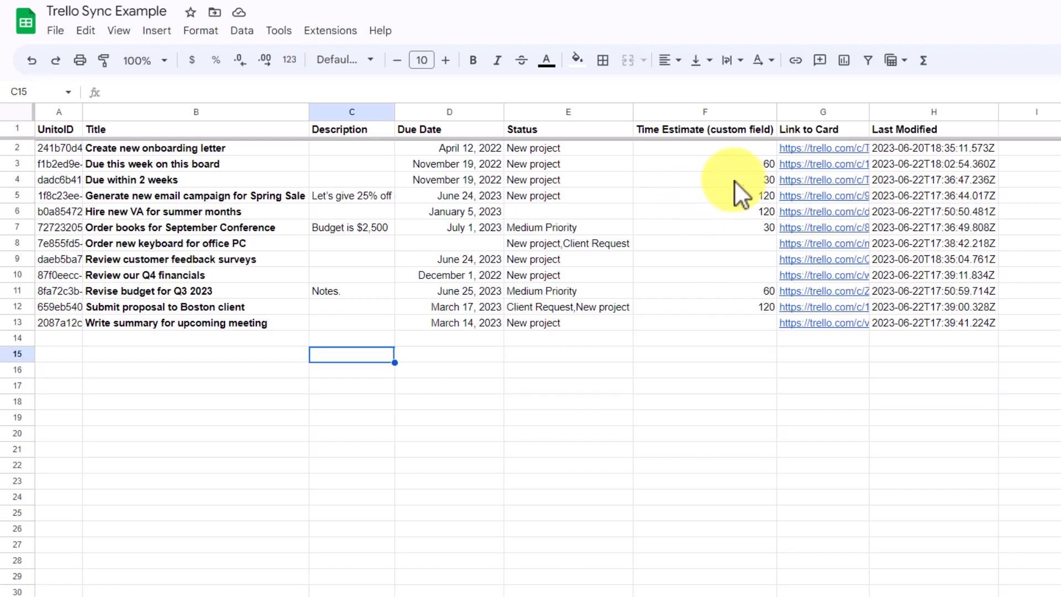
mouse_move(488, 189)
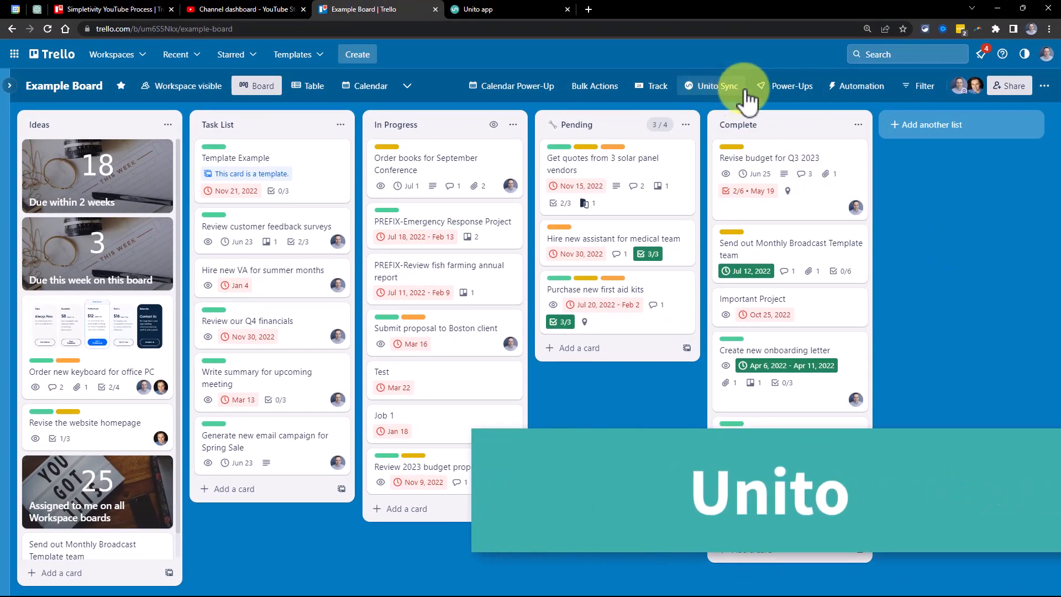
left_click(792, 86)
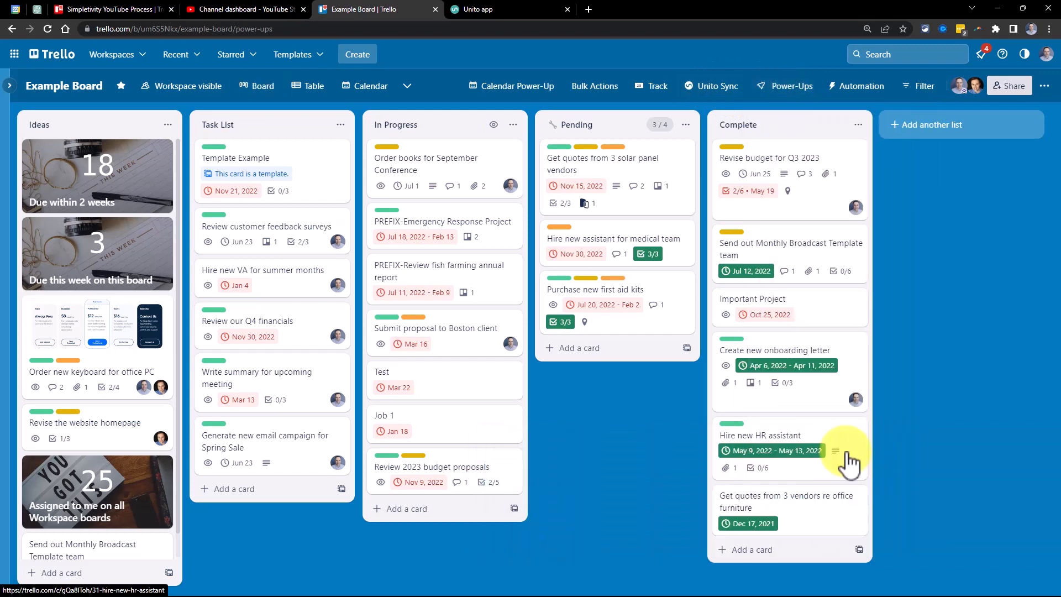
type("sheets")
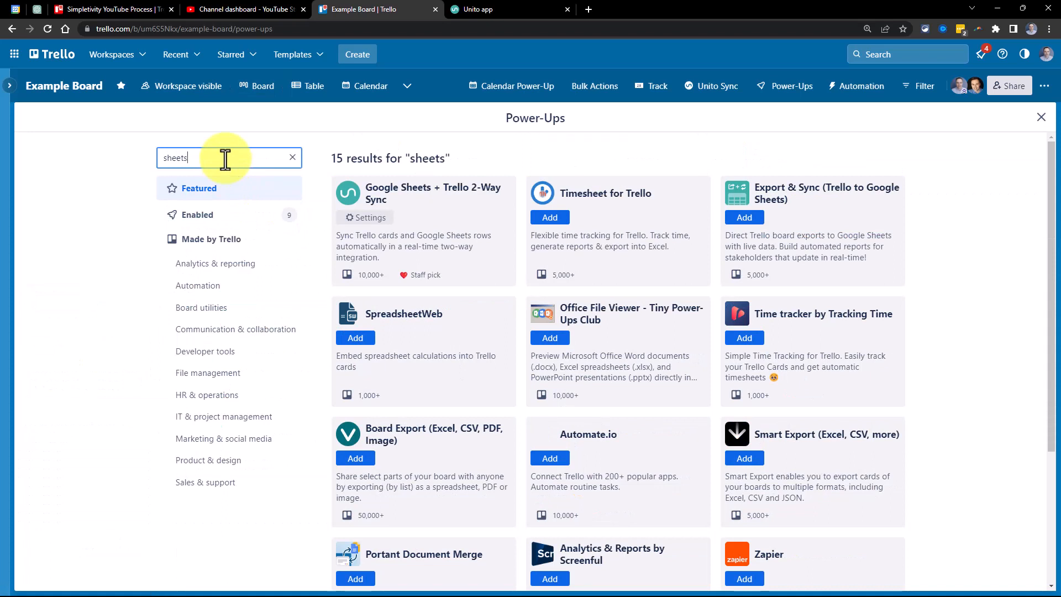
mouse_move(432, 213)
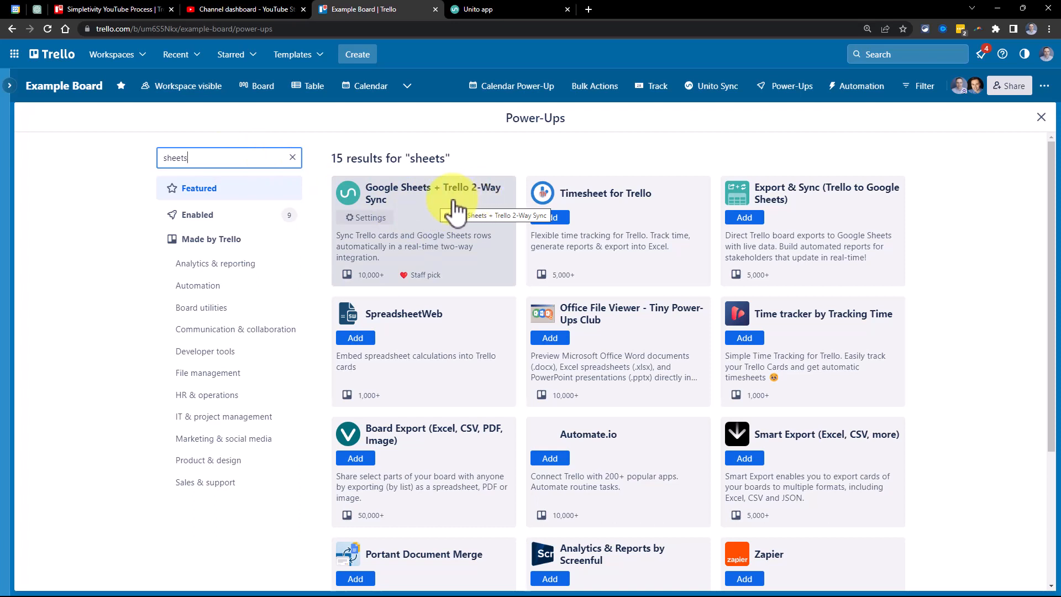
mouse_move(711, 86)
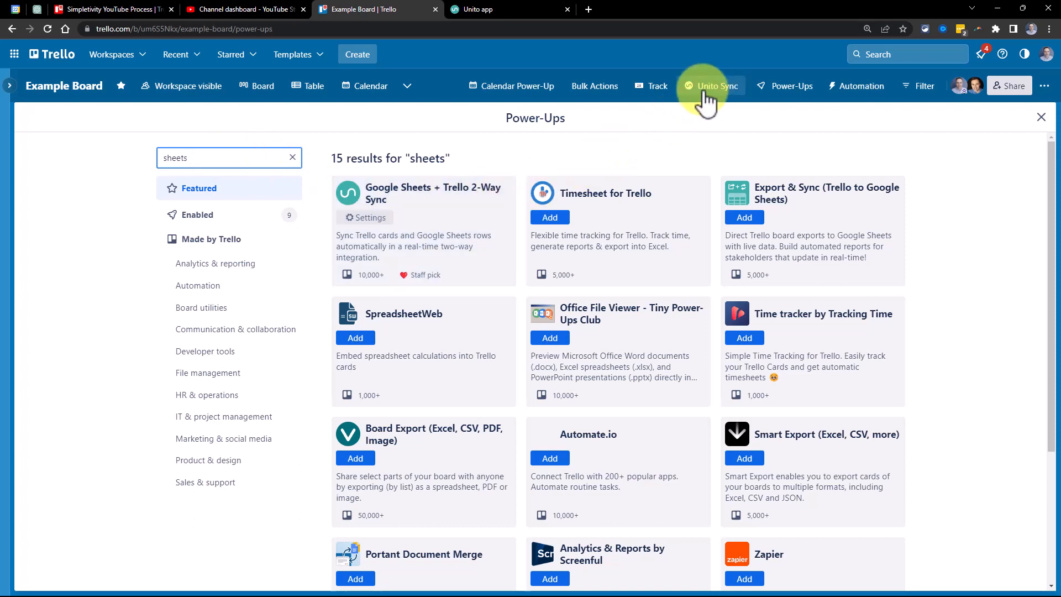
mouse_move(714, 95)
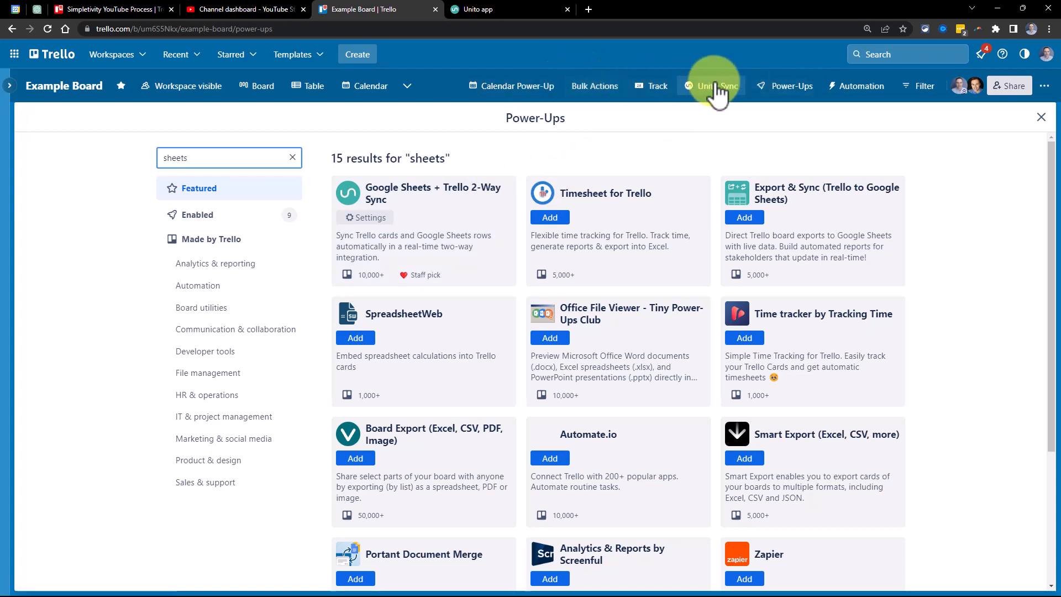
- Launch the Unito Sync dashboard from the board's Unito Sync power-up menu
left_click(710, 86)
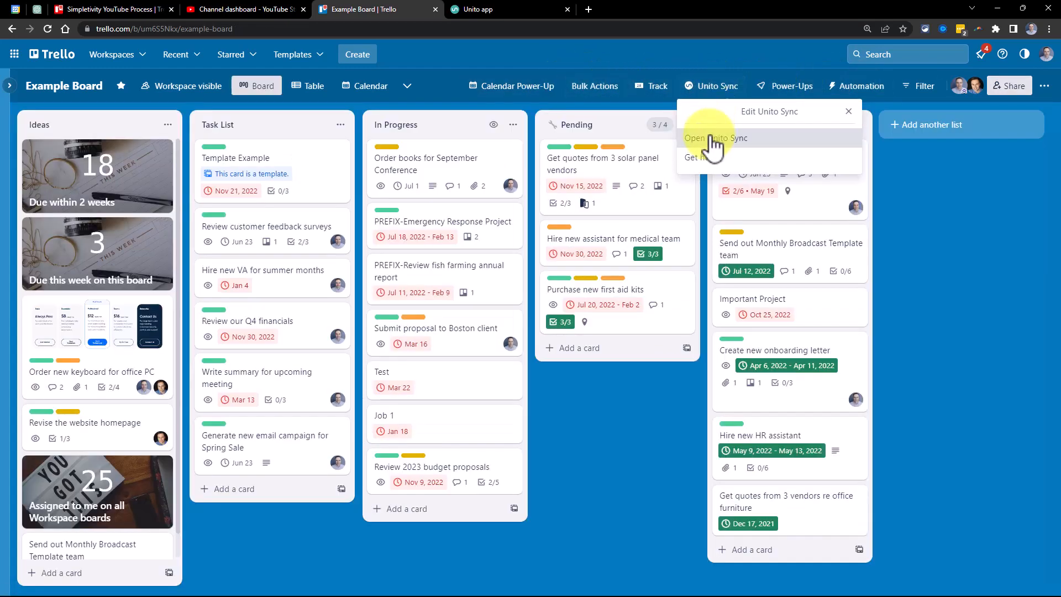
left_click(715, 138)
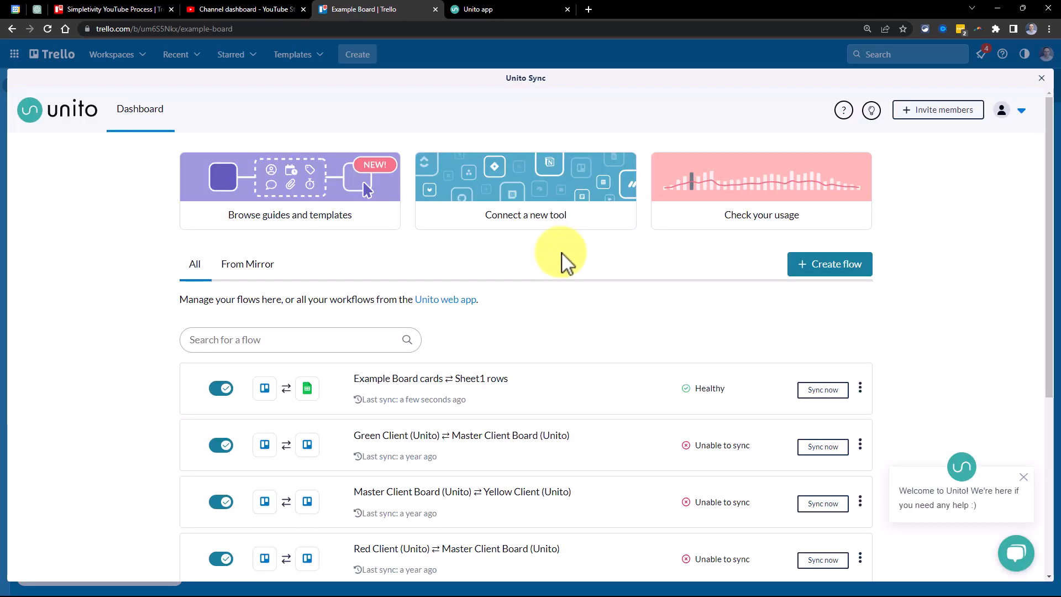
mouse_move(497, 18)
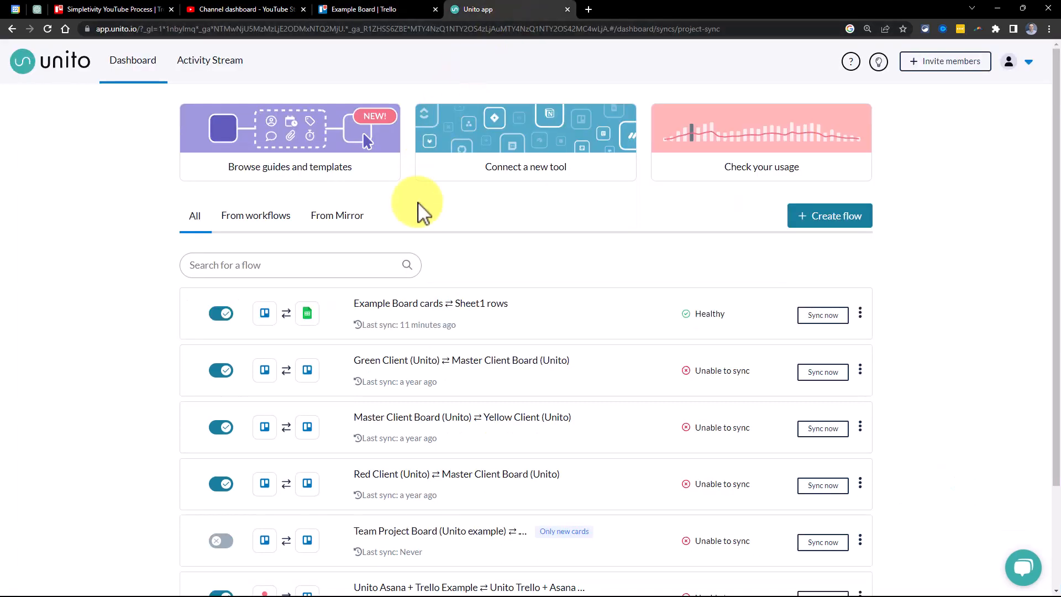
mouse_move(403, 153)
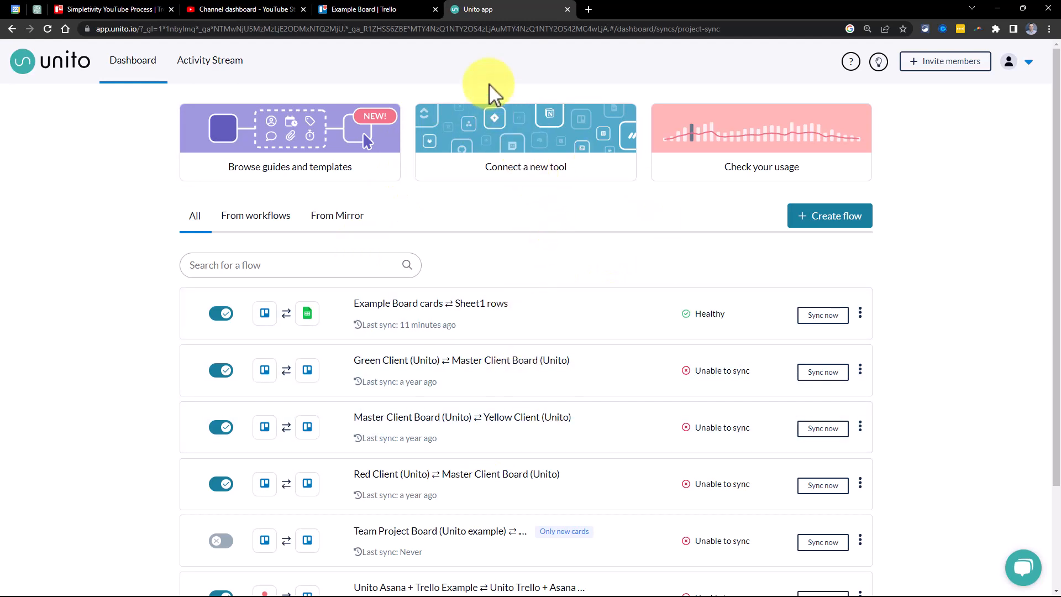
left_click(369, 9)
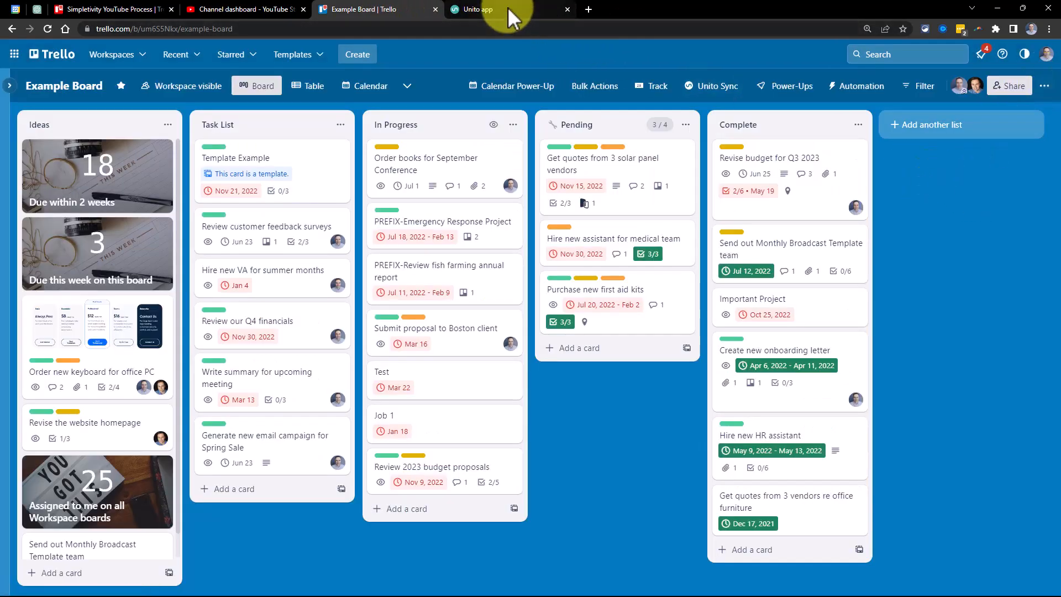
left_click(480, 9)
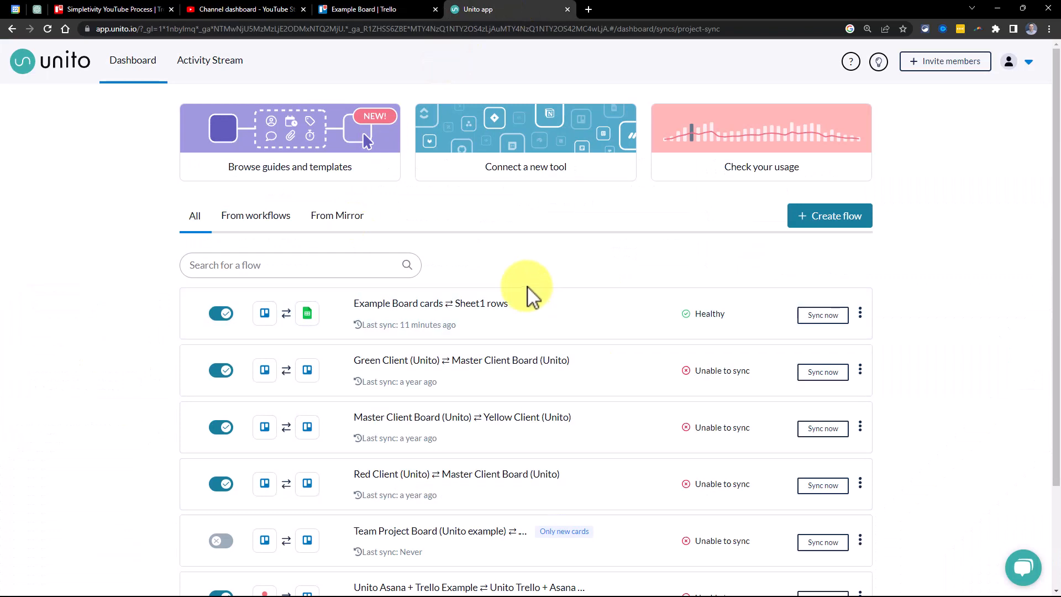
left_click(370, 9)
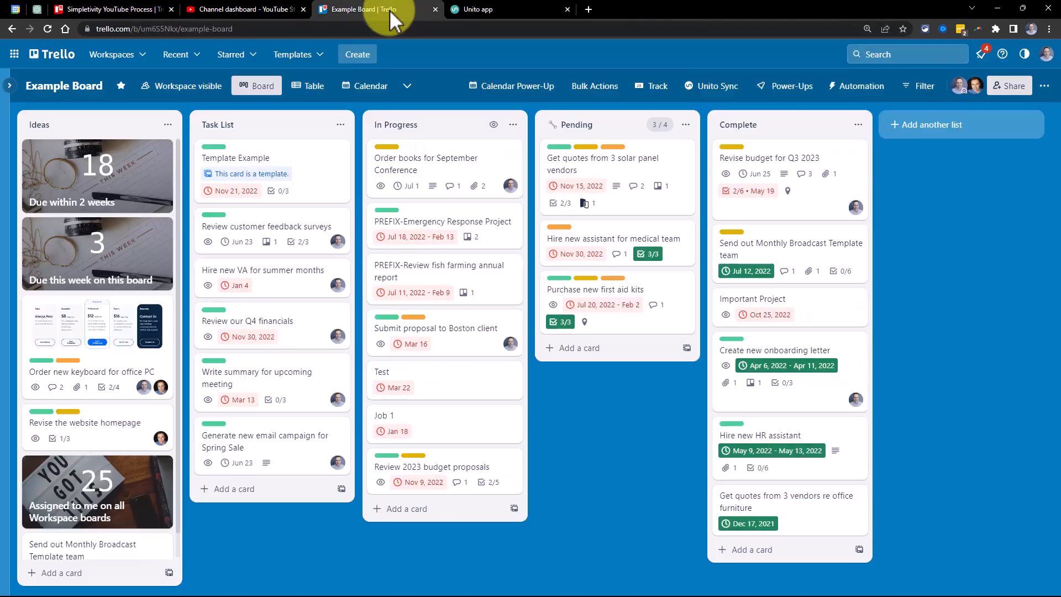
mouse_move(538, 229)
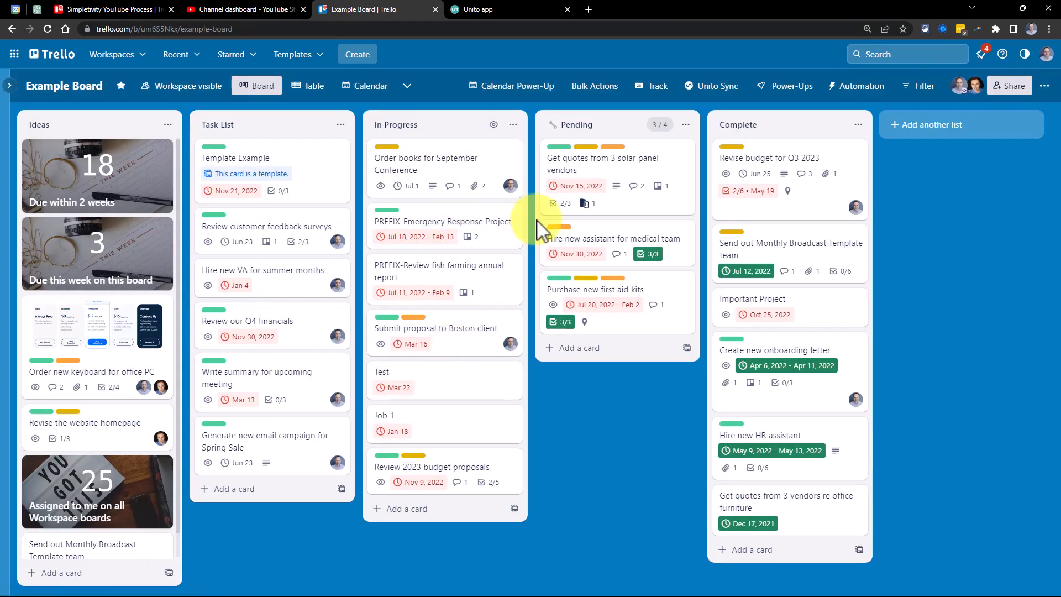
left_click(484, 9)
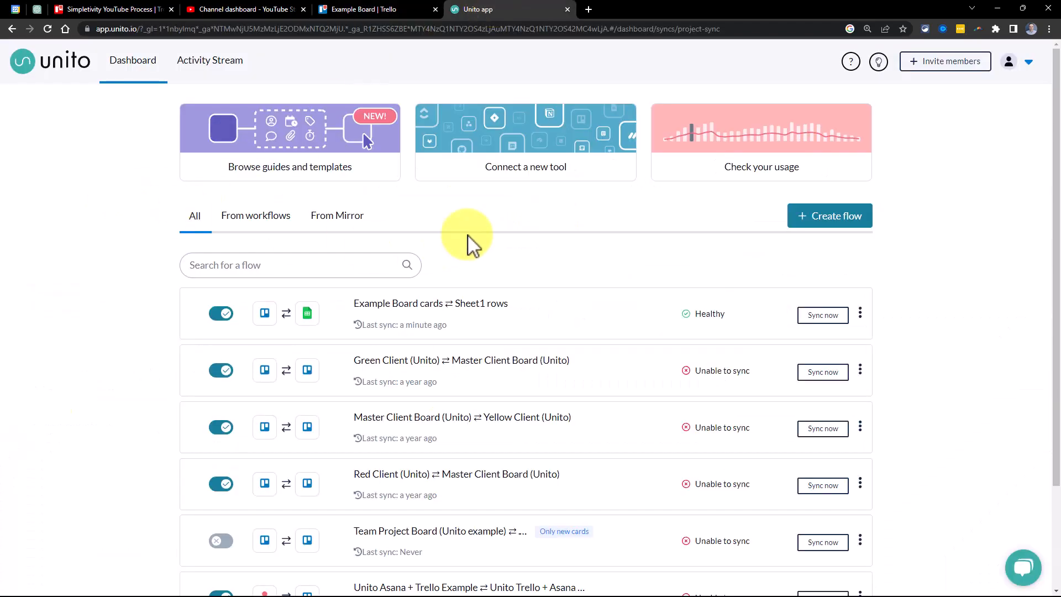
mouse_move(544, 206)
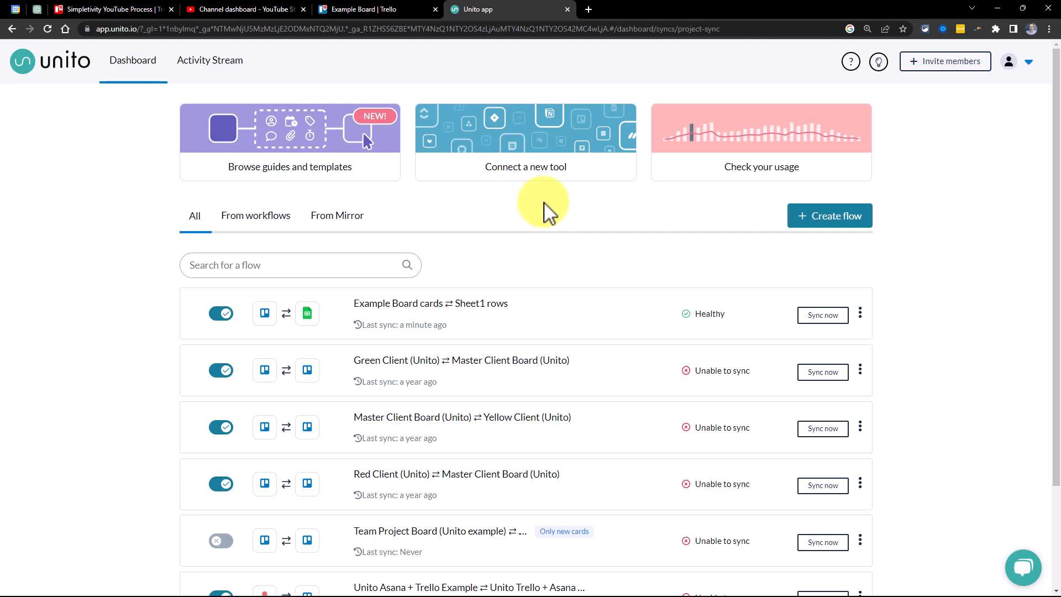
mouse_move(535, 183)
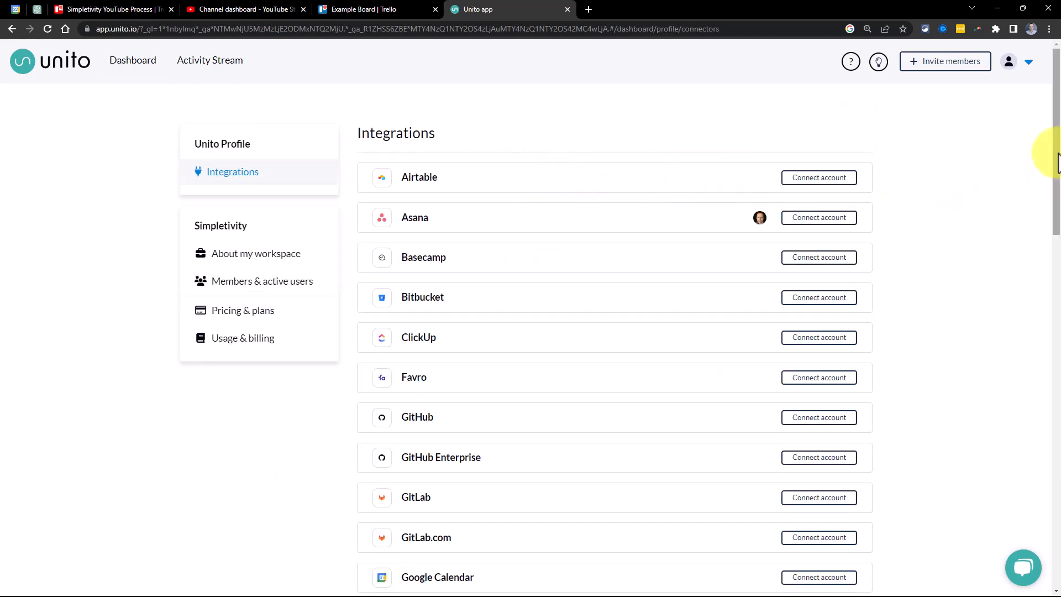
- Scroll through Unito's integrations list to see which tools, like Google Sheets, are connected
scroll("down", 3)
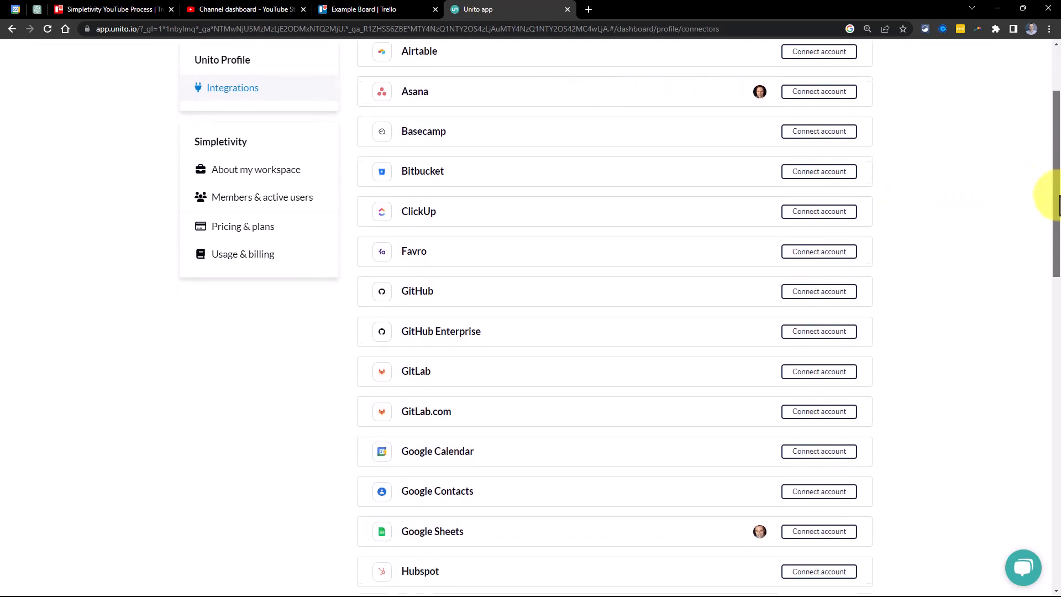
scroll("down", 3)
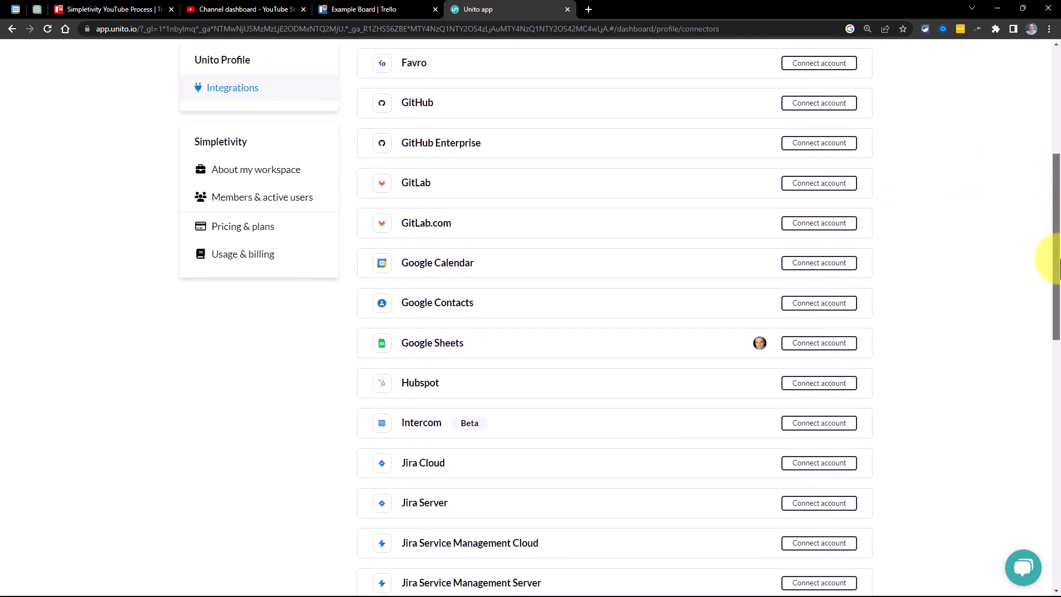
scroll("down", 3)
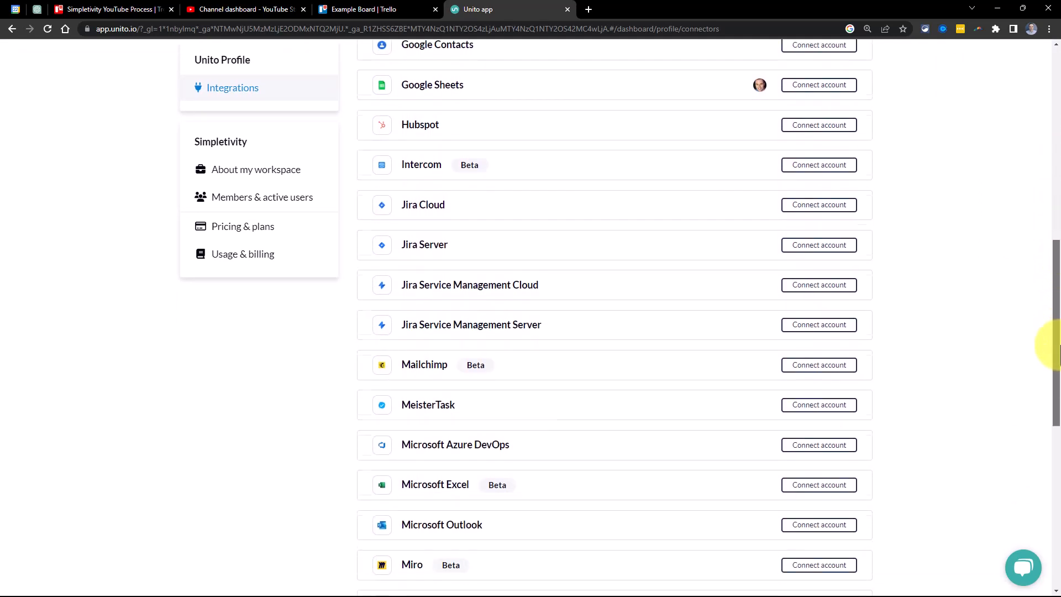
scroll("down", 3)
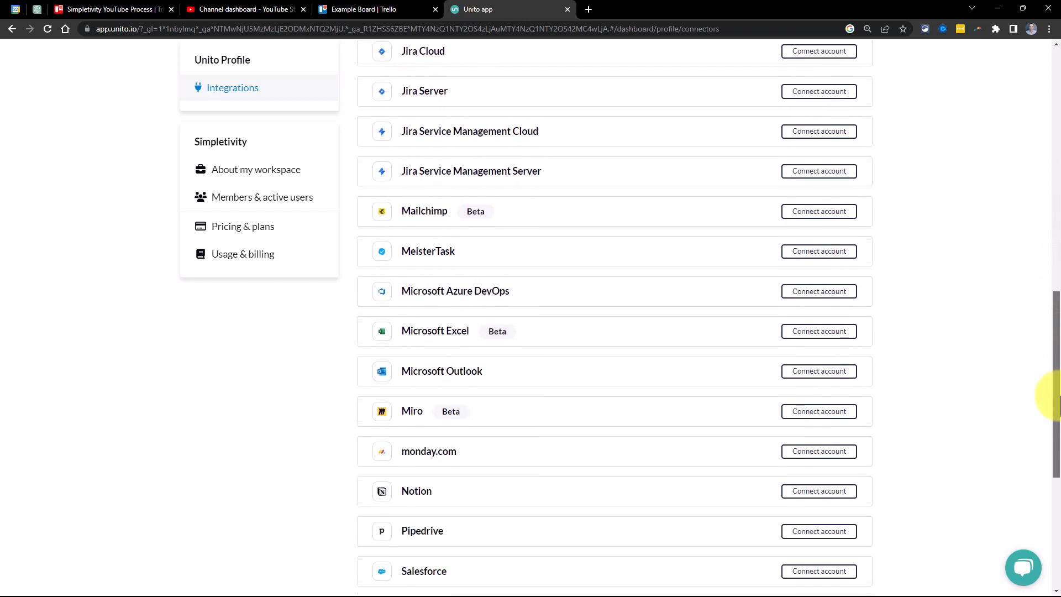
scroll("down", 3)
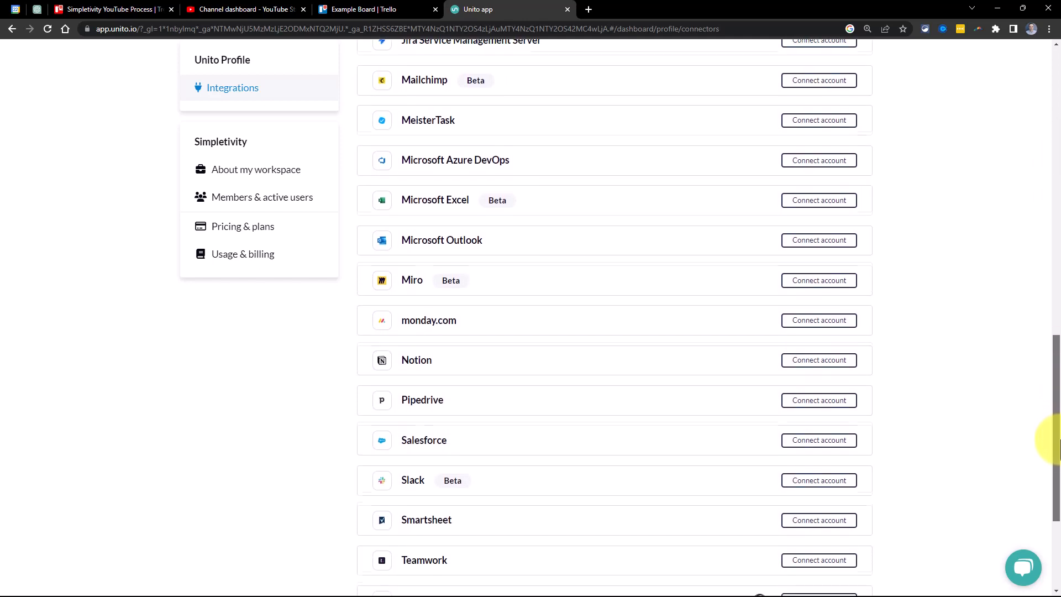
scroll("up", 3)
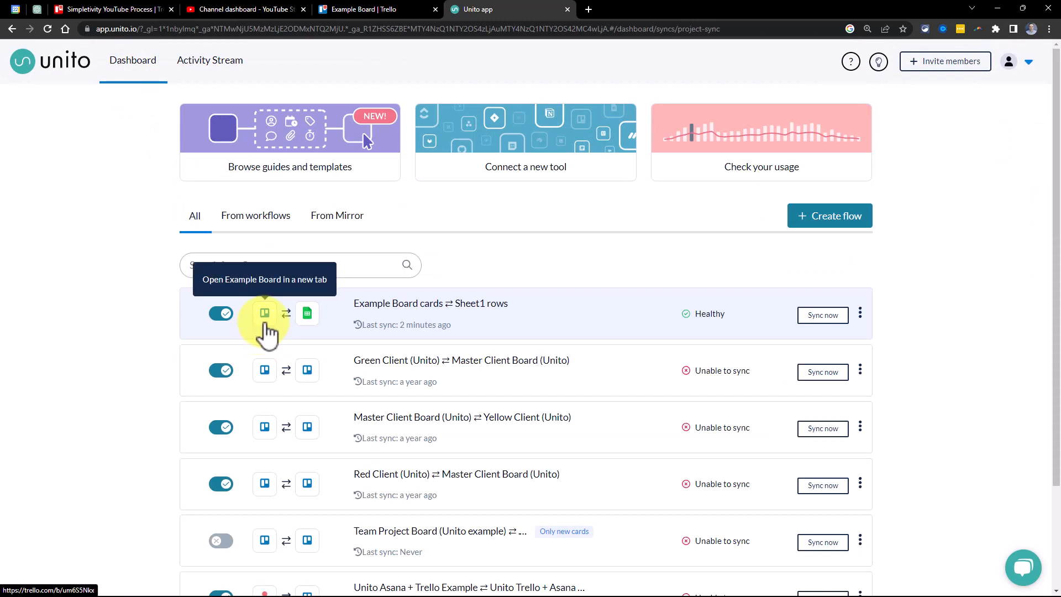
mouse_move(307, 313)
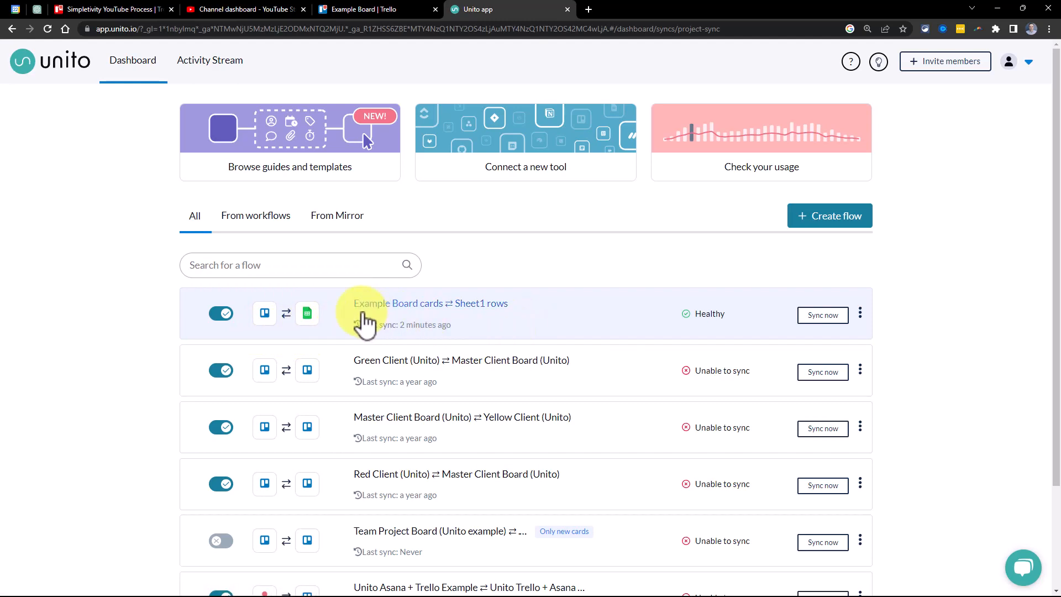
mouse_move(418, 319)
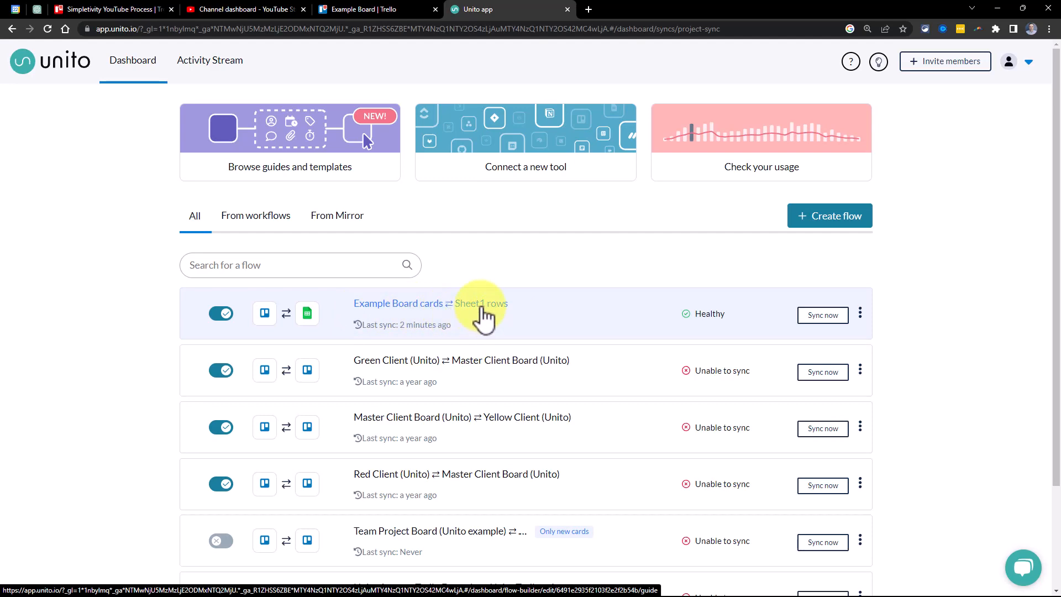
- Open the 'Example Board cards ⇄ Sheet1 rows' flow overview
left_click(429, 303)
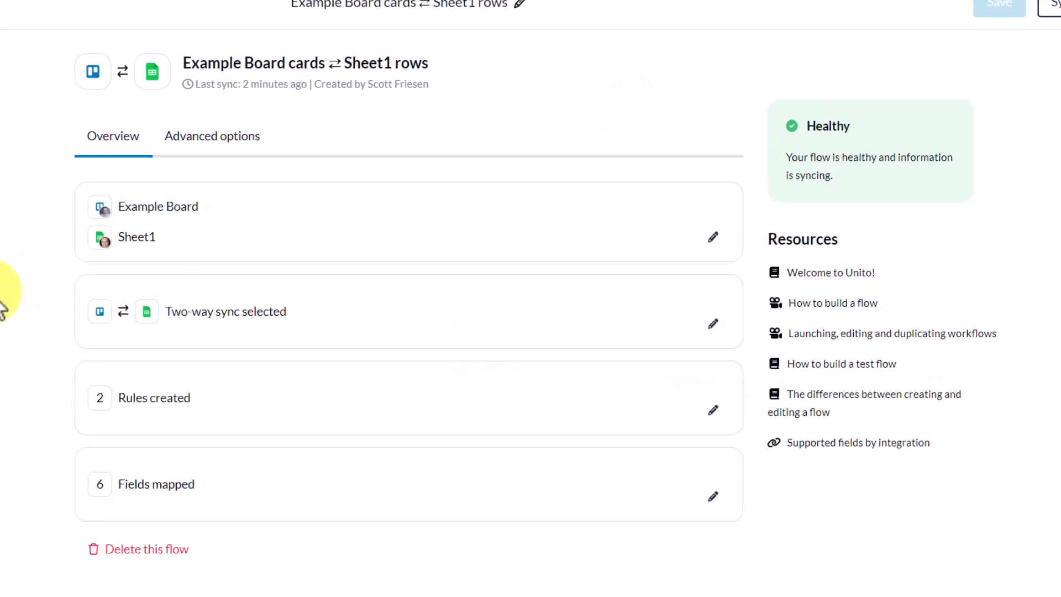
mouse_move(623, 292)
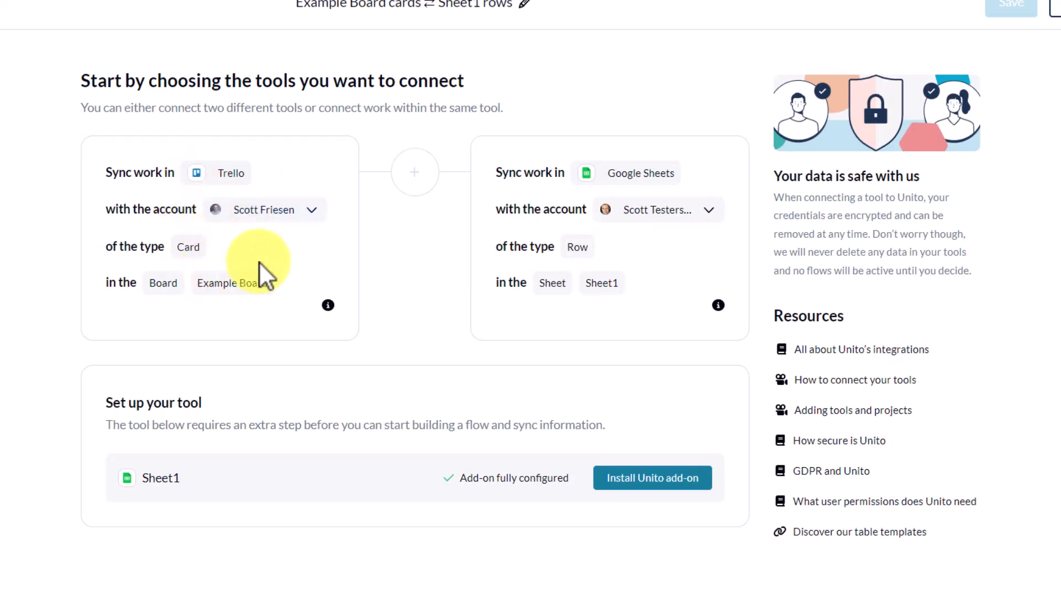
mouse_move(673, 257)
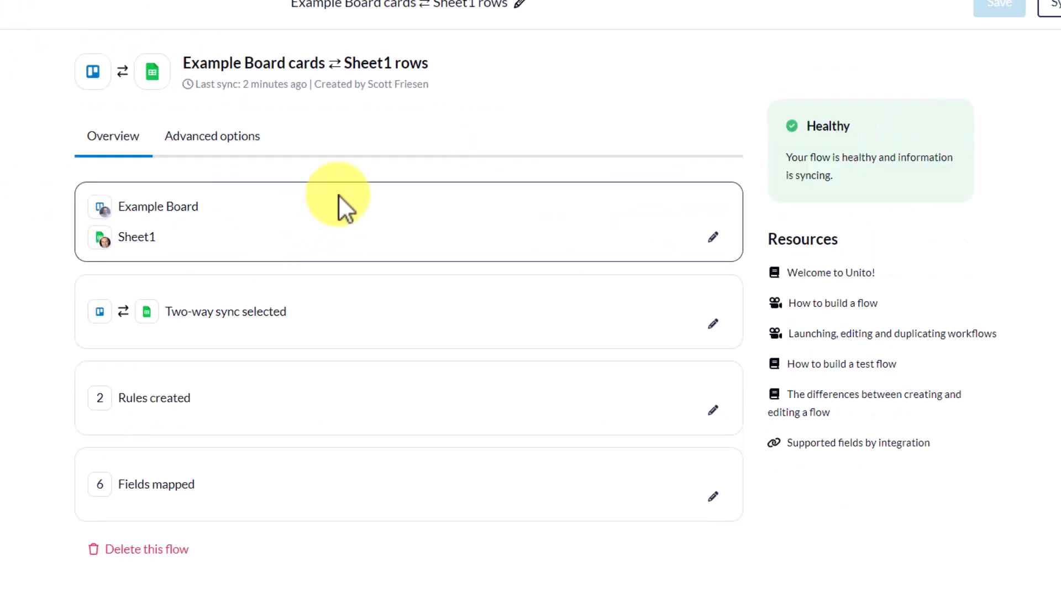
- Edit the flow direction for Example Board and Sheet1, showing two-way sync selected
left_click(712, 322)
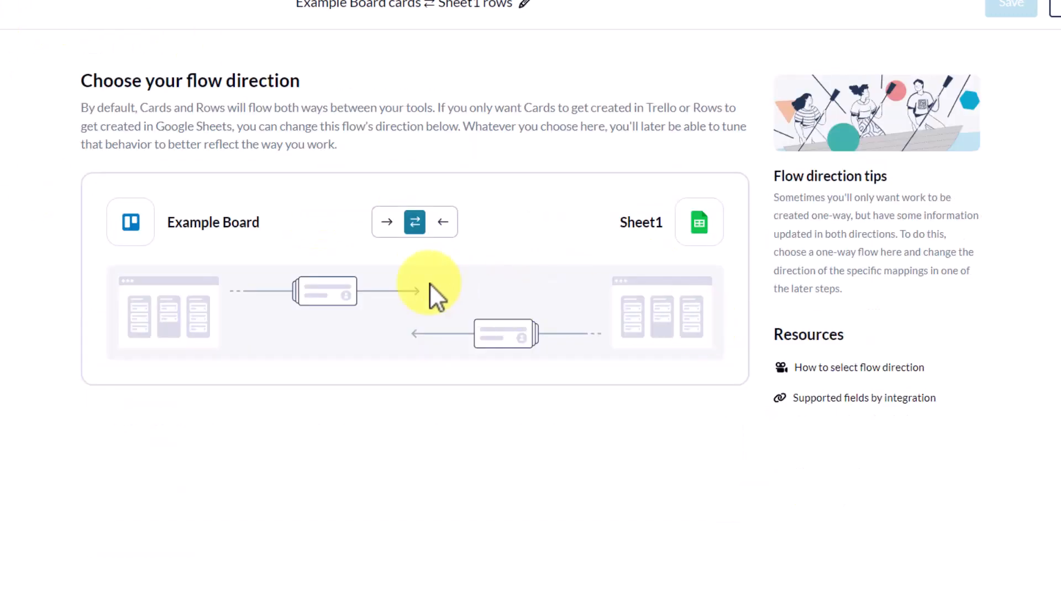
mouse_move(497, 240)
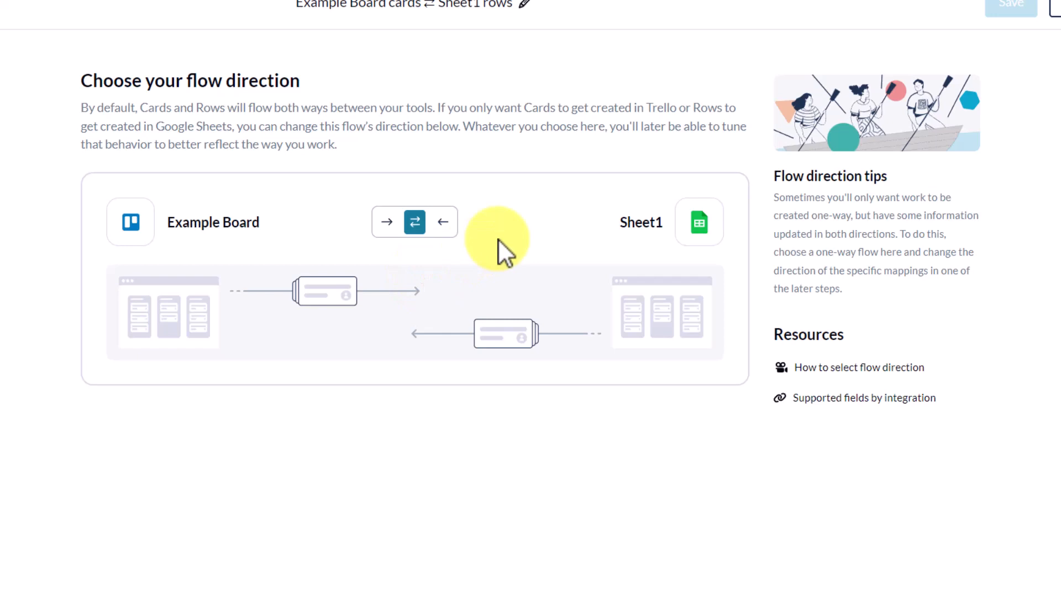
mouse_move(440, 271)
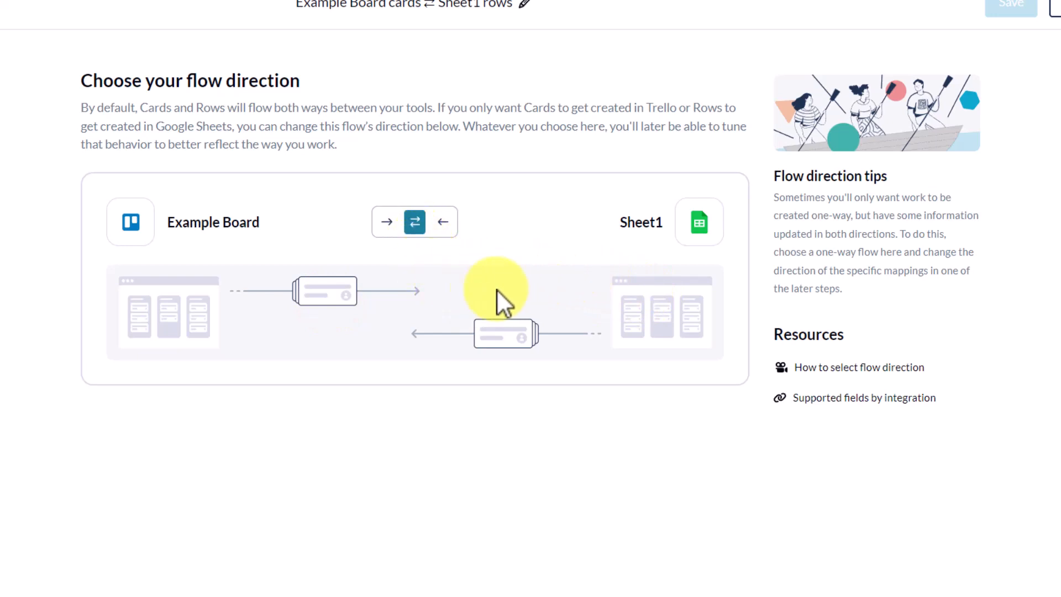
mouse_move(612, 304)
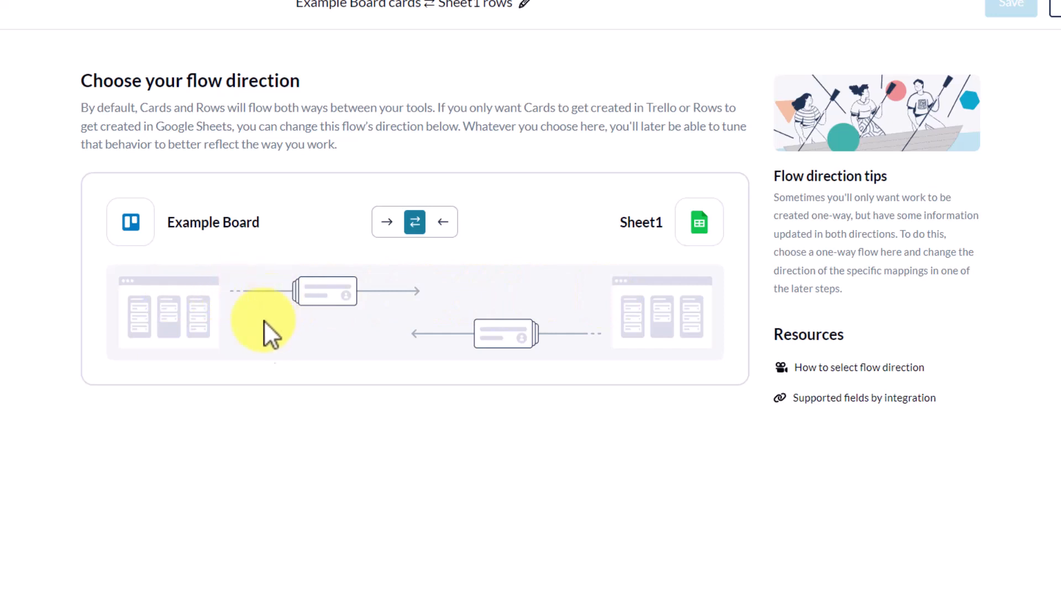
mouse_move(199, 321)
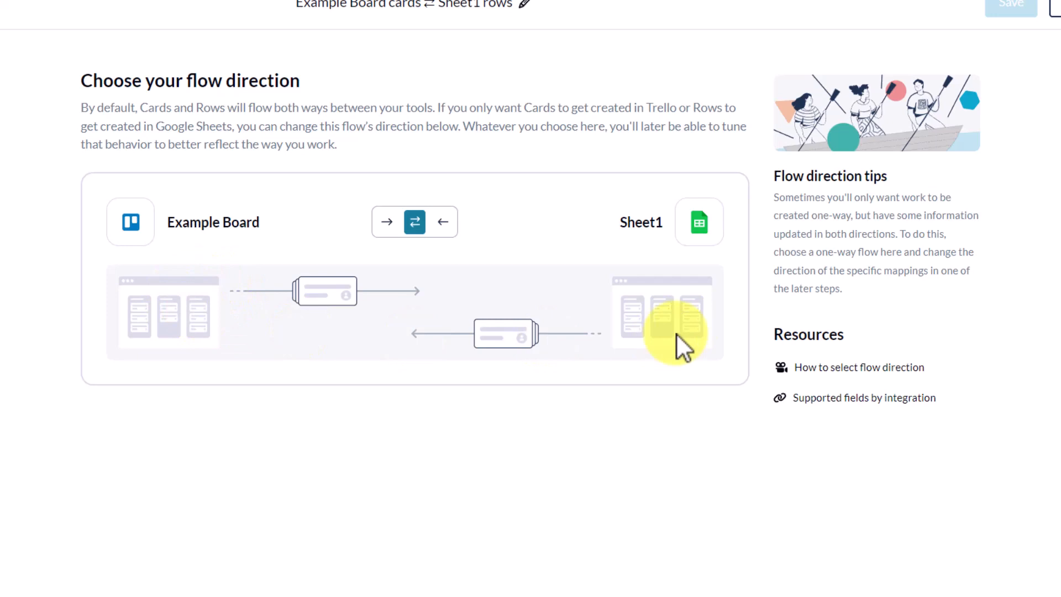
mouse_move(434, 311)
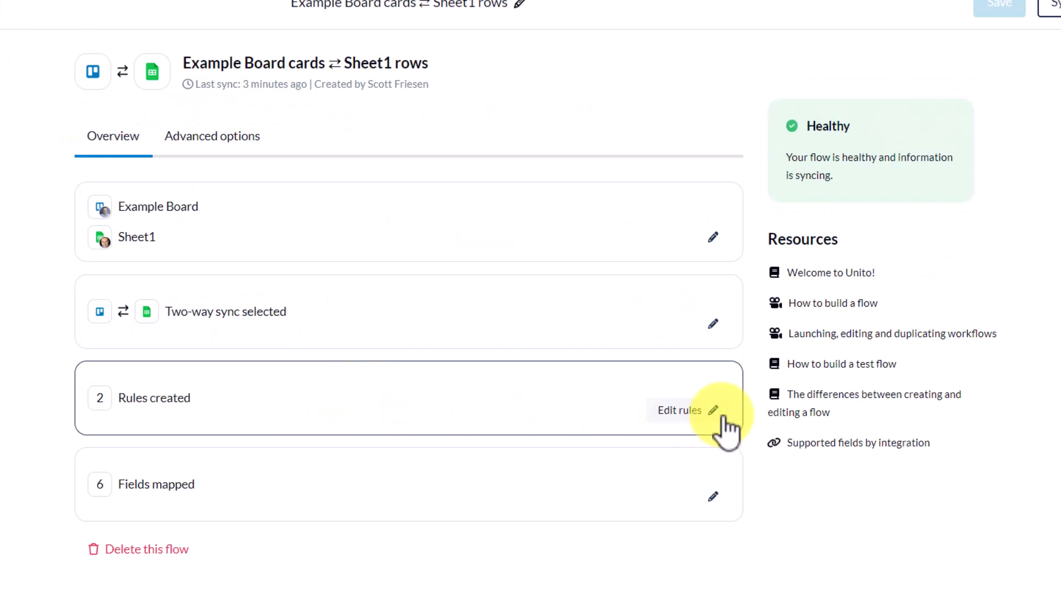
left_click(679, 410)
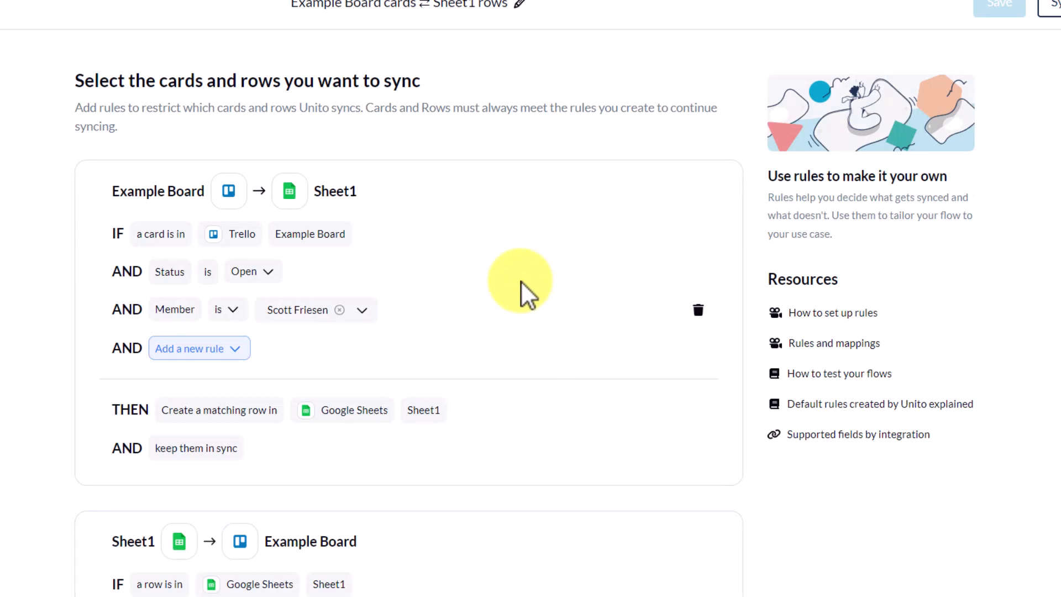
mouse_move(514, 284)
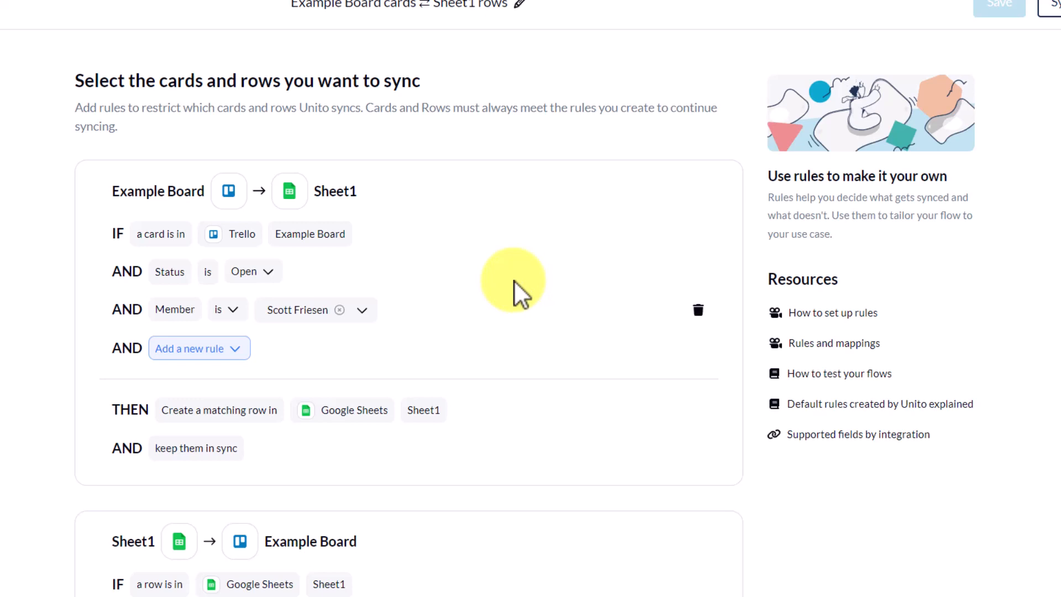
mouse_move(318, 277)
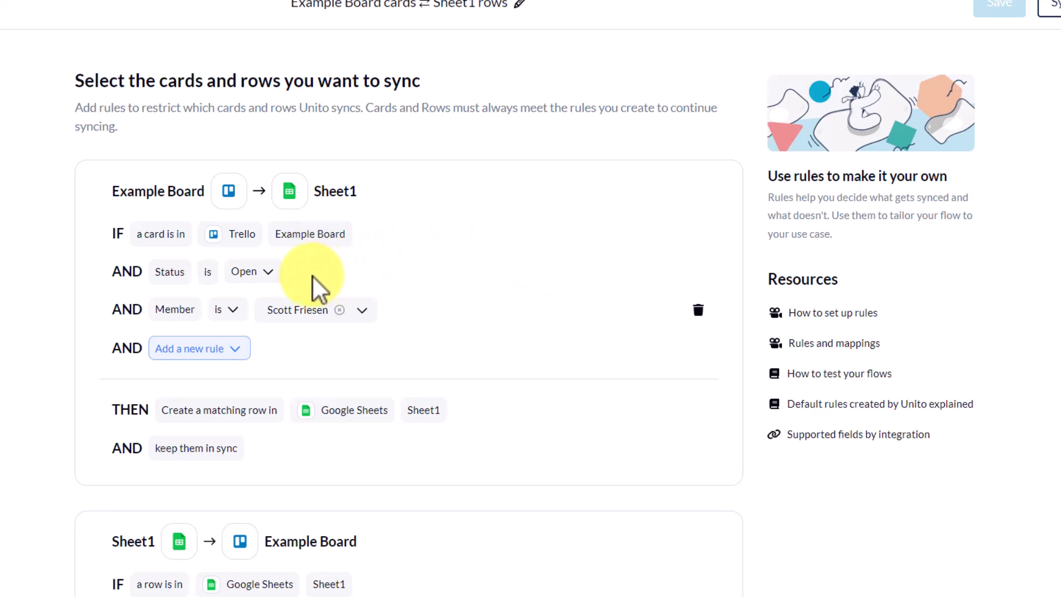
mouse_move(105, 284)
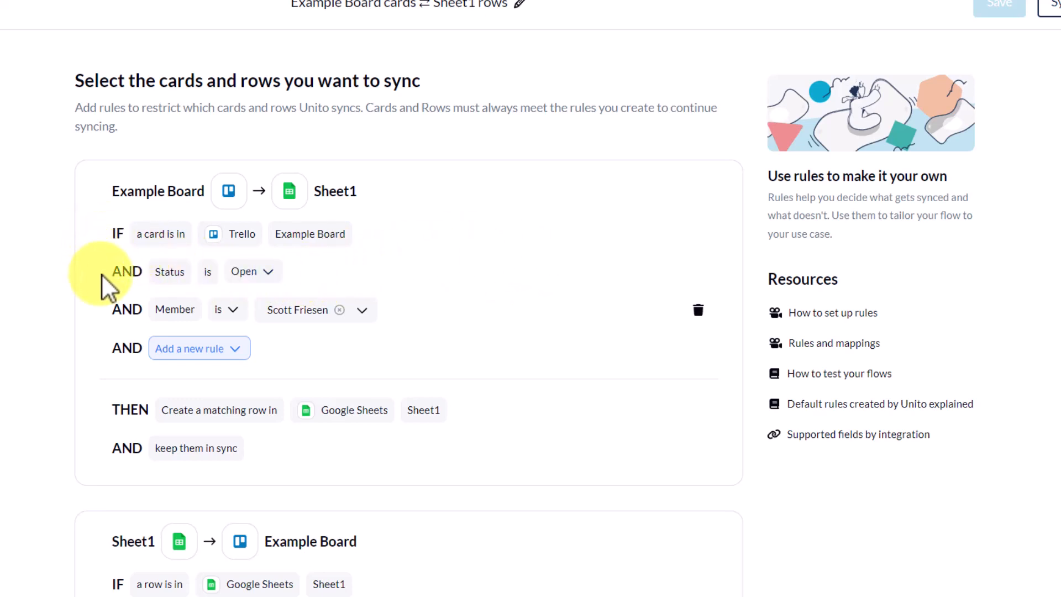
mouse_move(327, 263)
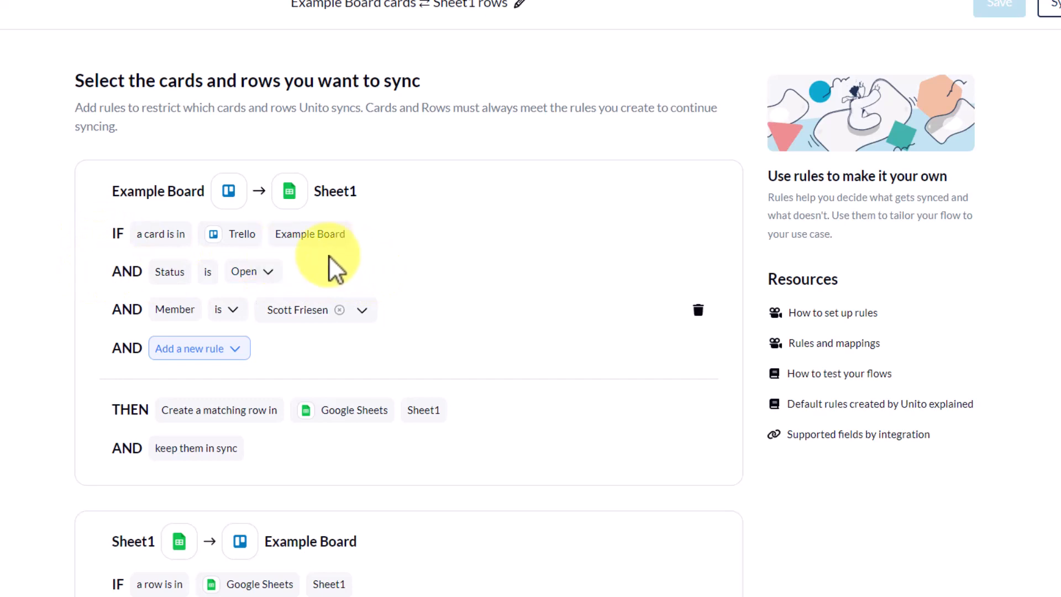
mouse_move(301, 283)
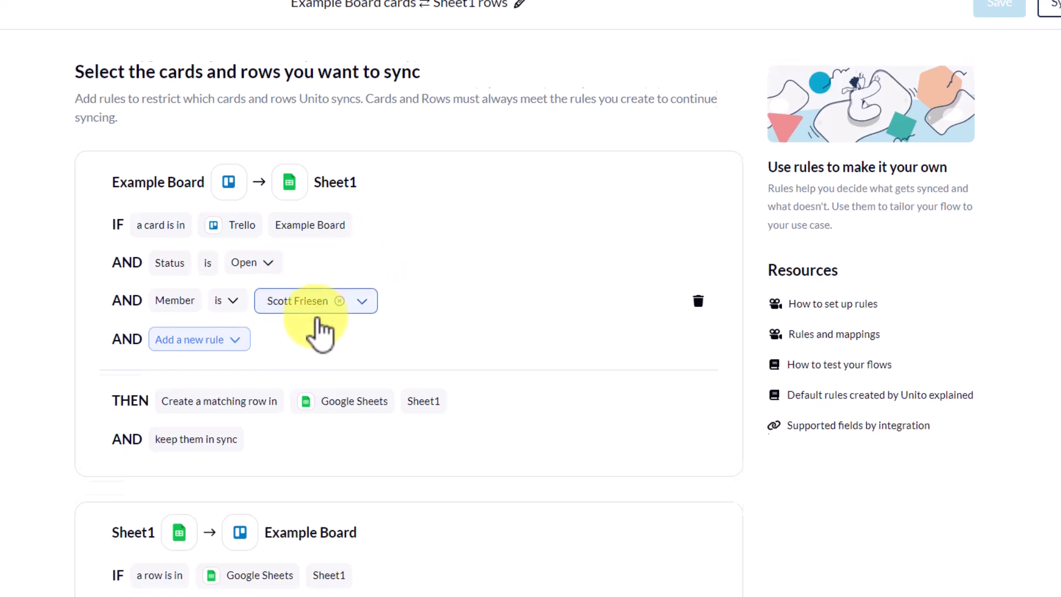
scroll("down", 3)
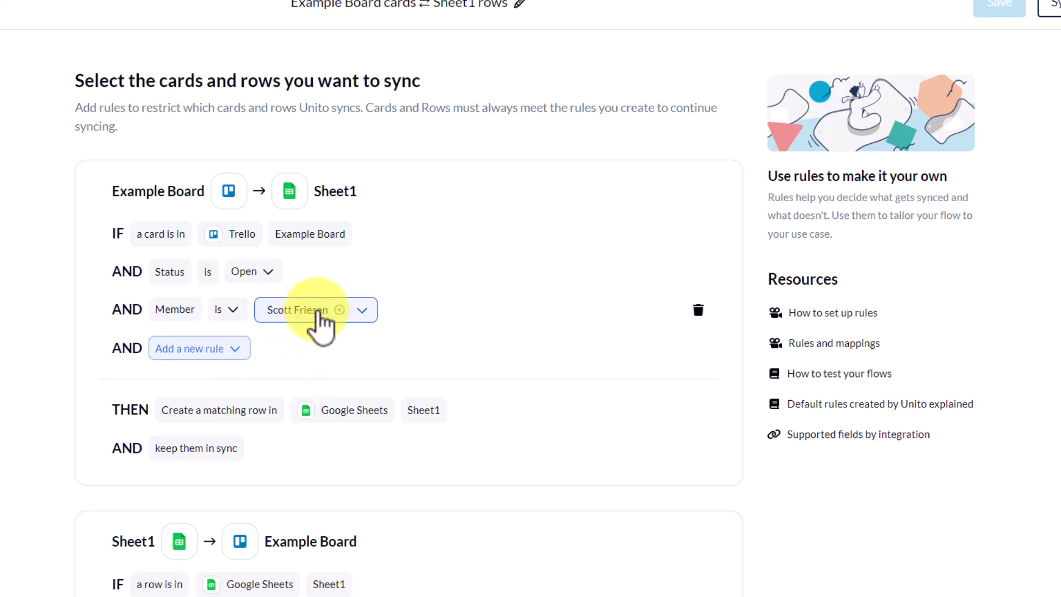
left_click(192, 348)
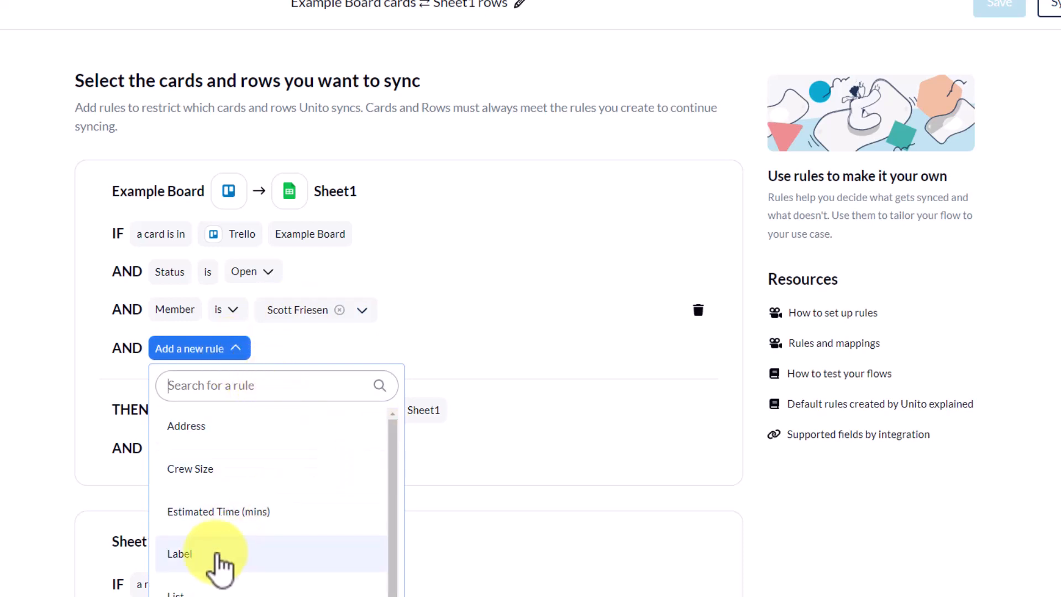
left_click(179, 554)
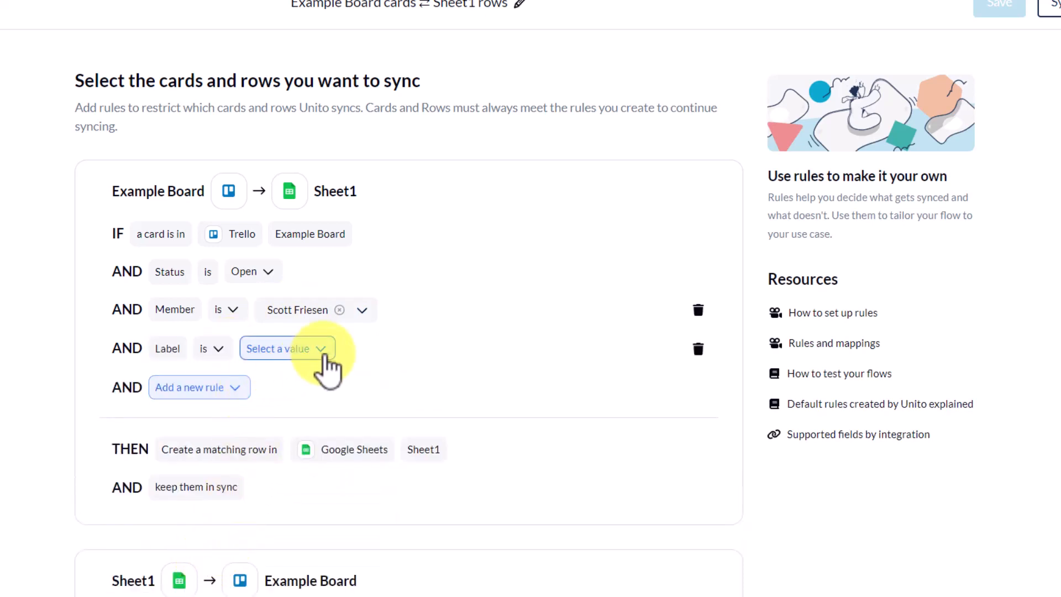
left_click(286, 347)
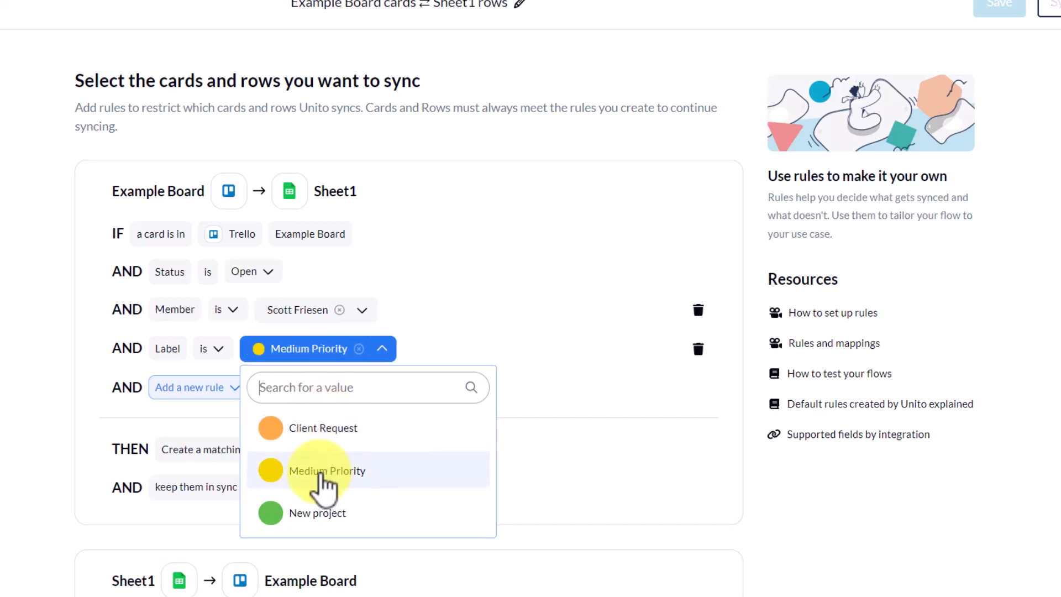
left_click(327, 470)
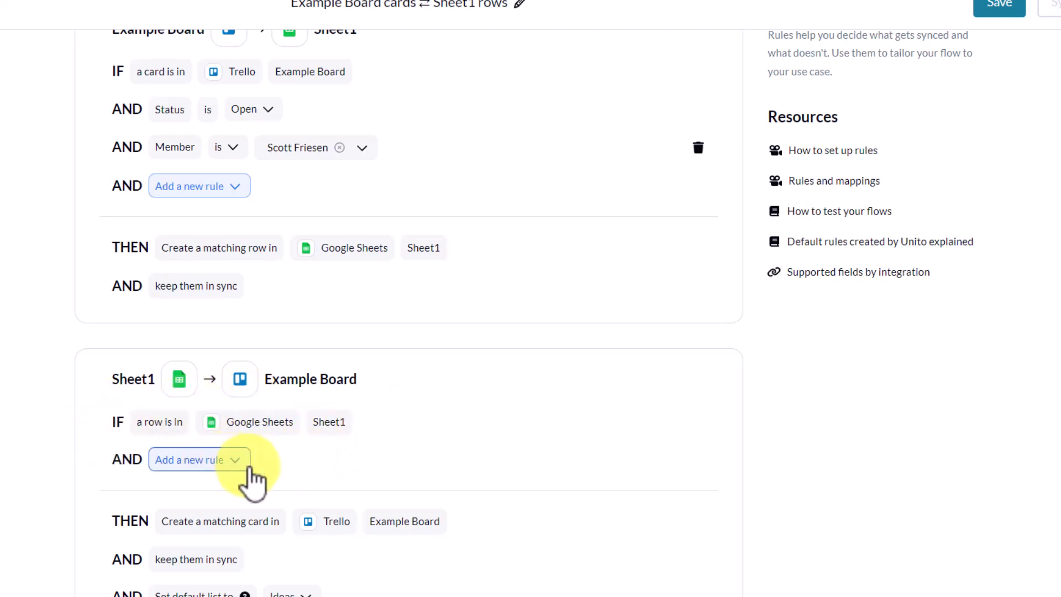
mouse_move(179, 535)
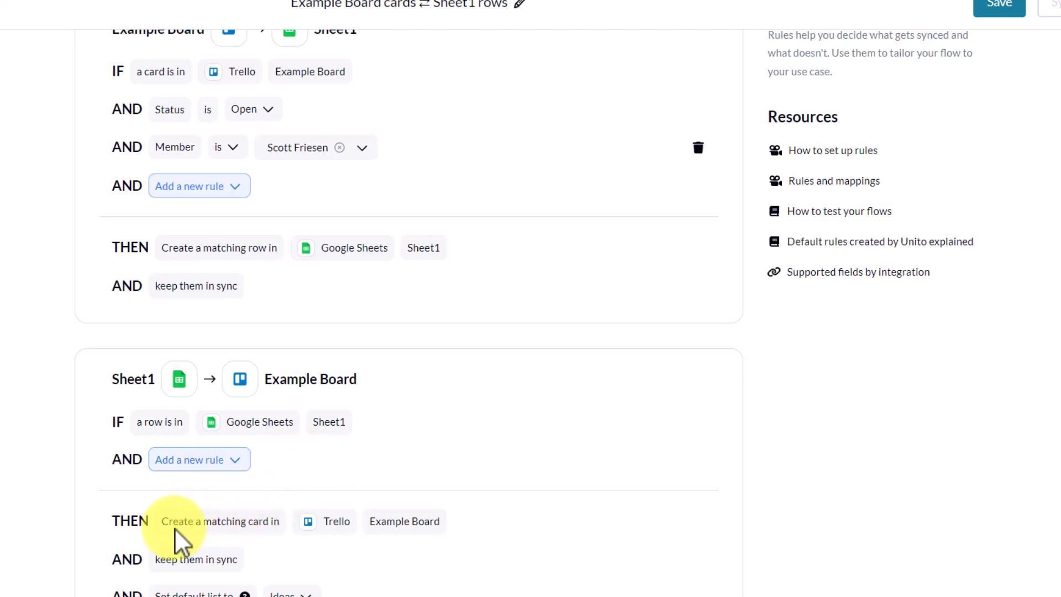
mouse_move(324, 521)
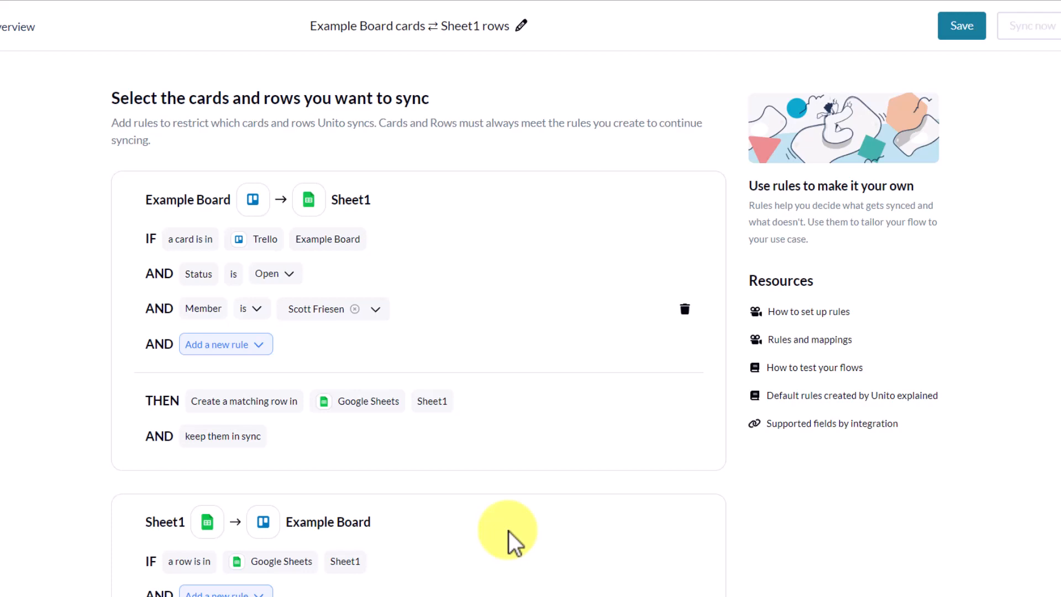
mouse_move(474, 245)
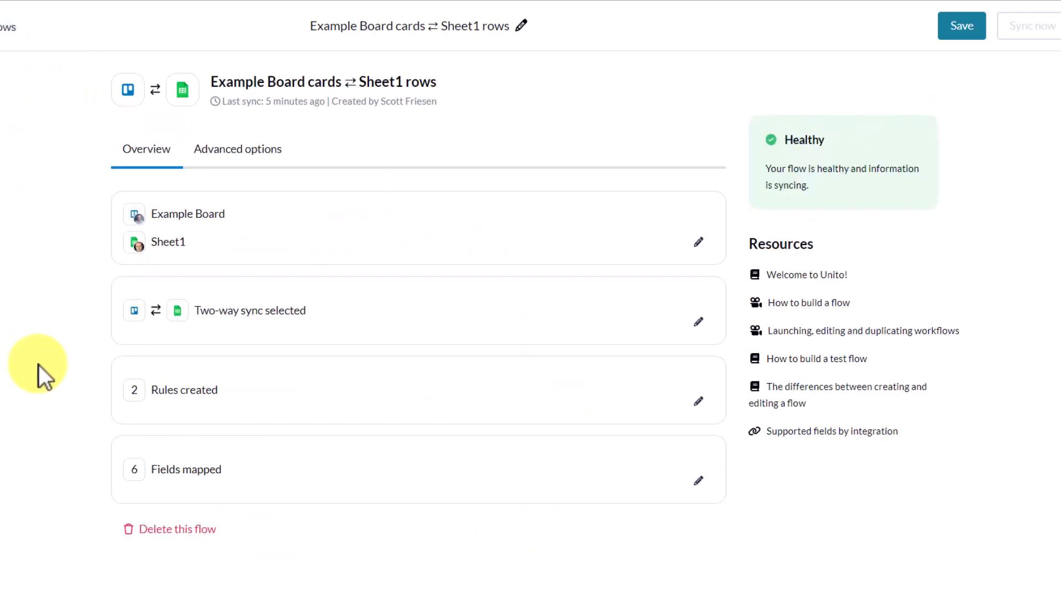
mouse_move(512, 534)
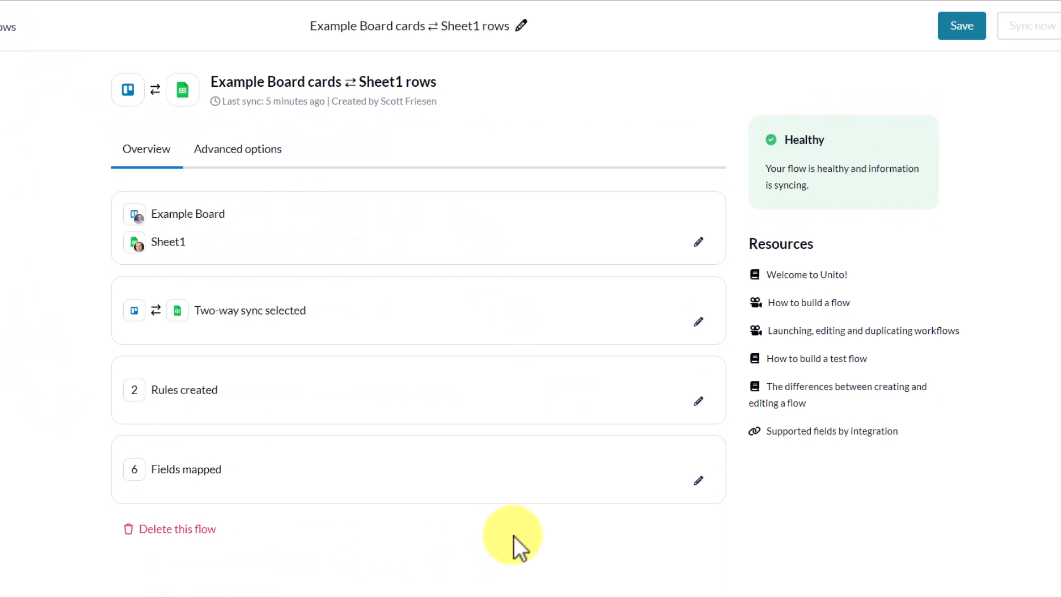
mouse_move(698, 480)
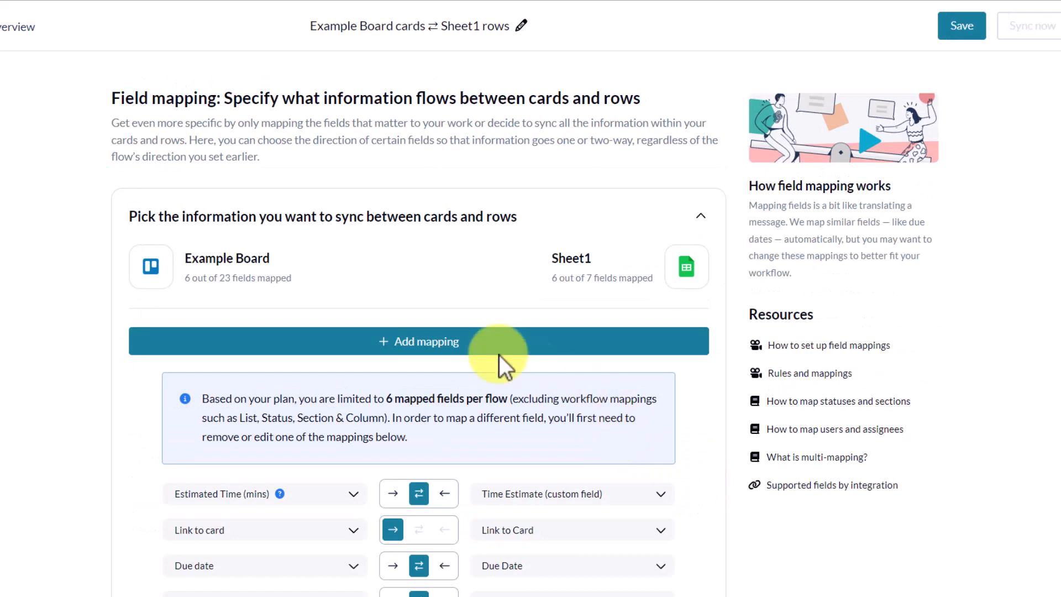
mouse_move(208, 308)
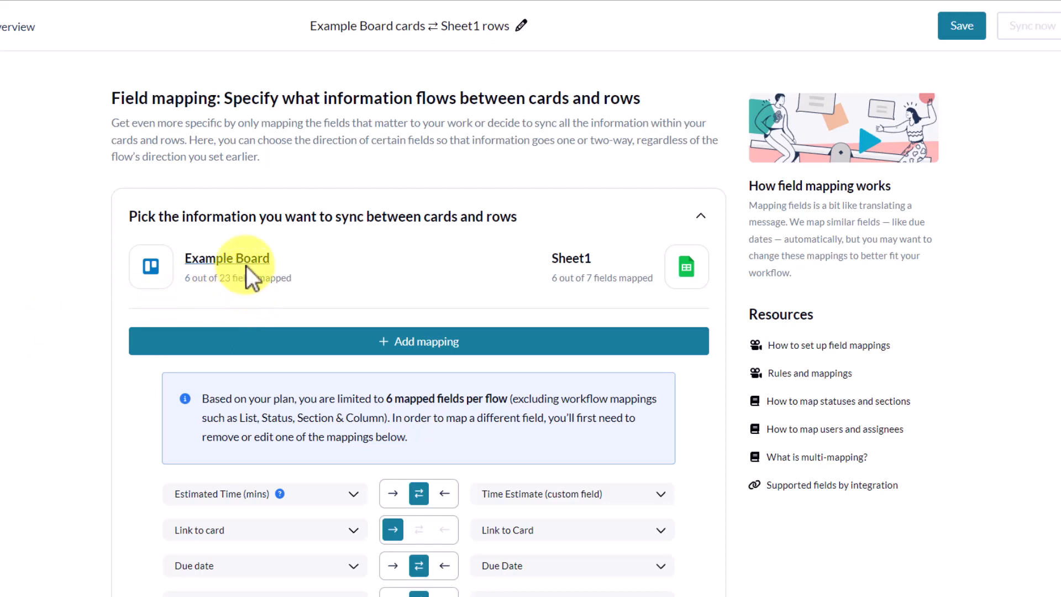
mouse_move(599, 311)
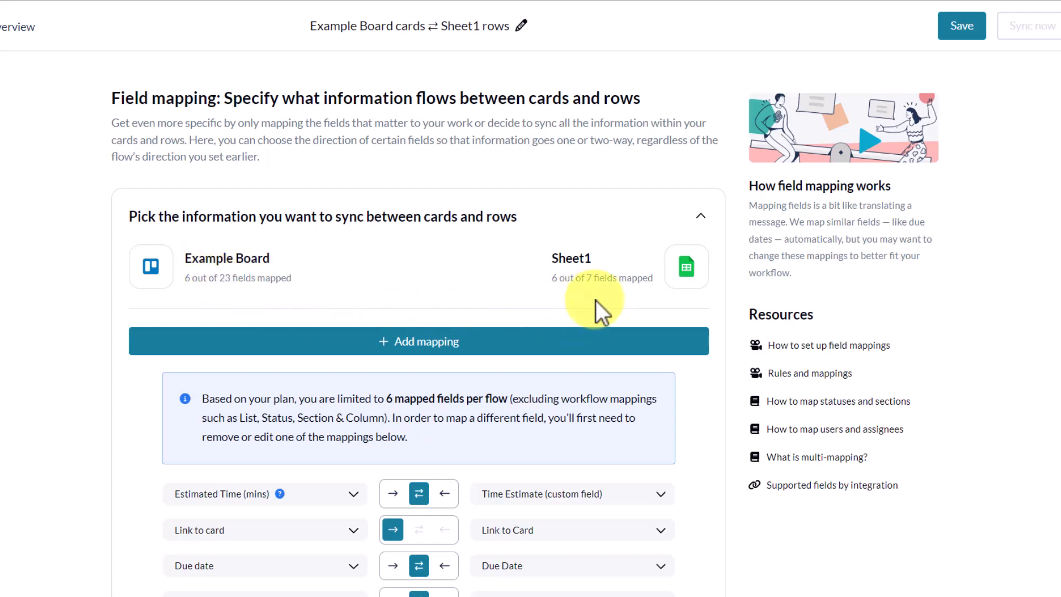
mouse_move(230, 308)
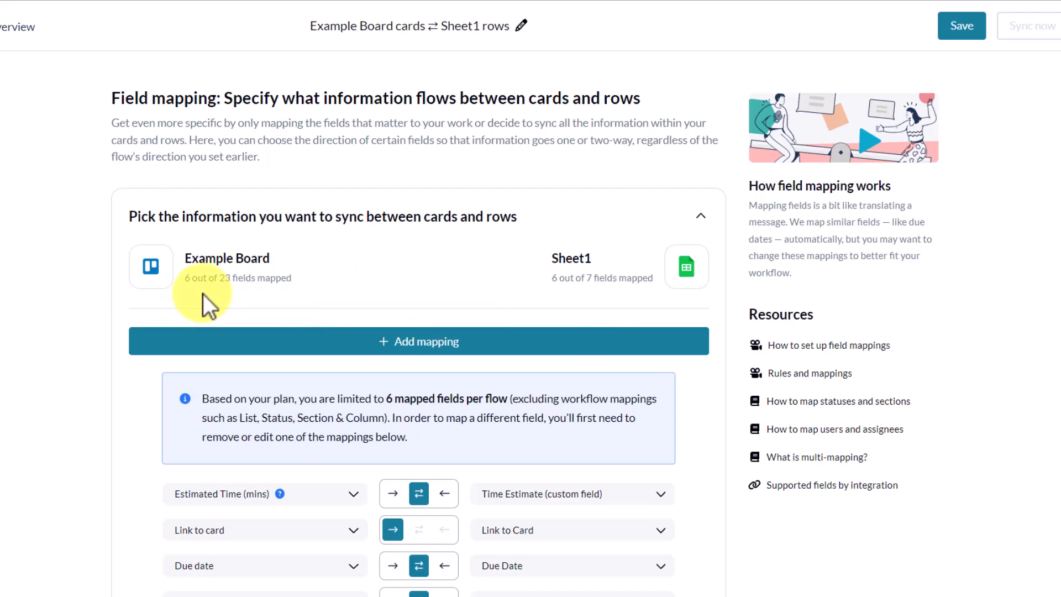
- Review the six Example Board ⇄ Sheet1 field mappings, including Labels ⇄ Status, and start a new mapping
scroll("down", 3)
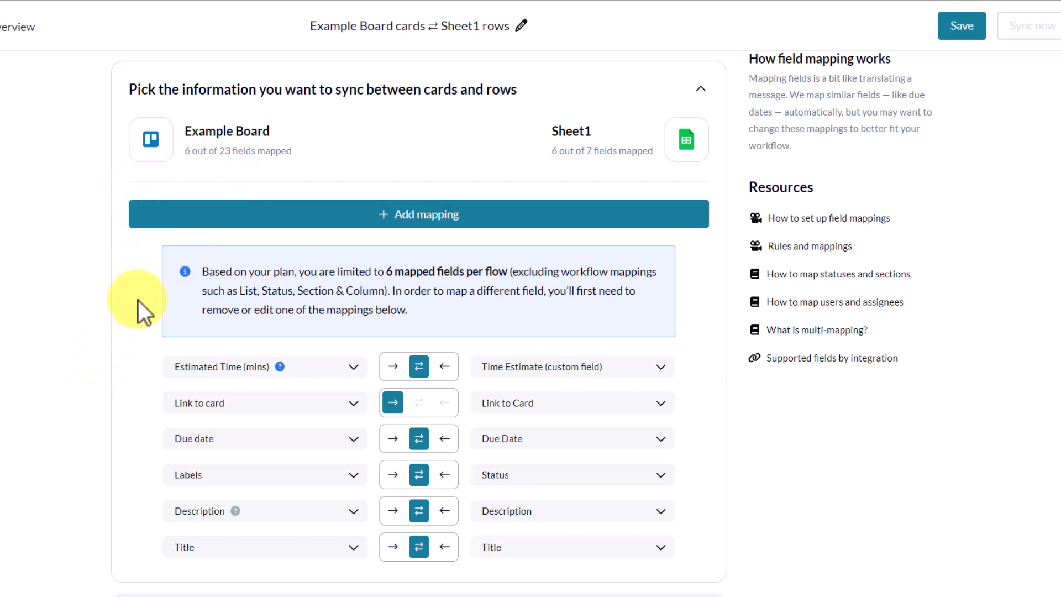
scroll("down", 3)
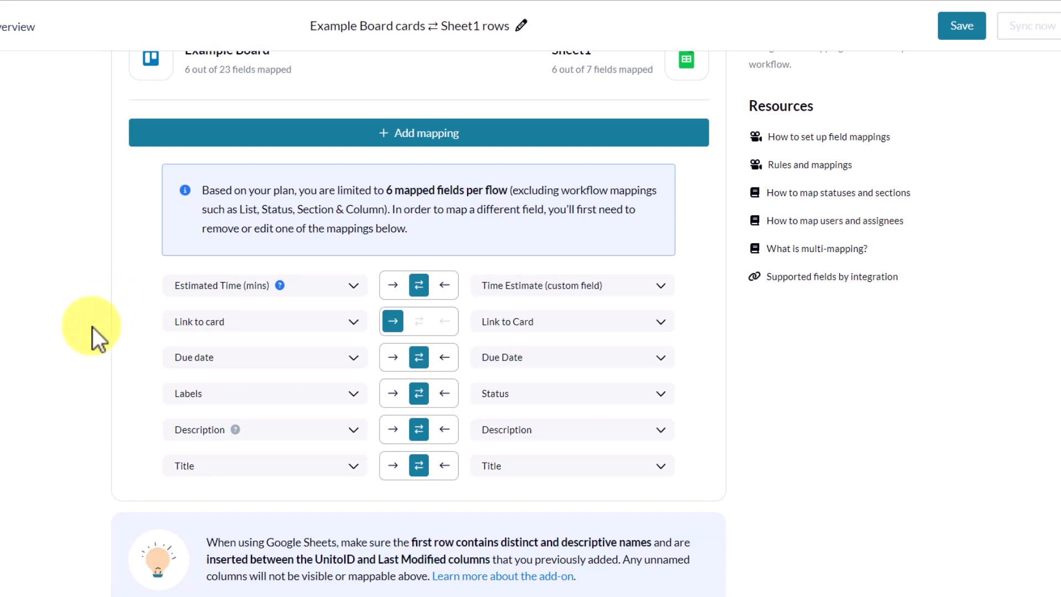
left_click(264, 465)
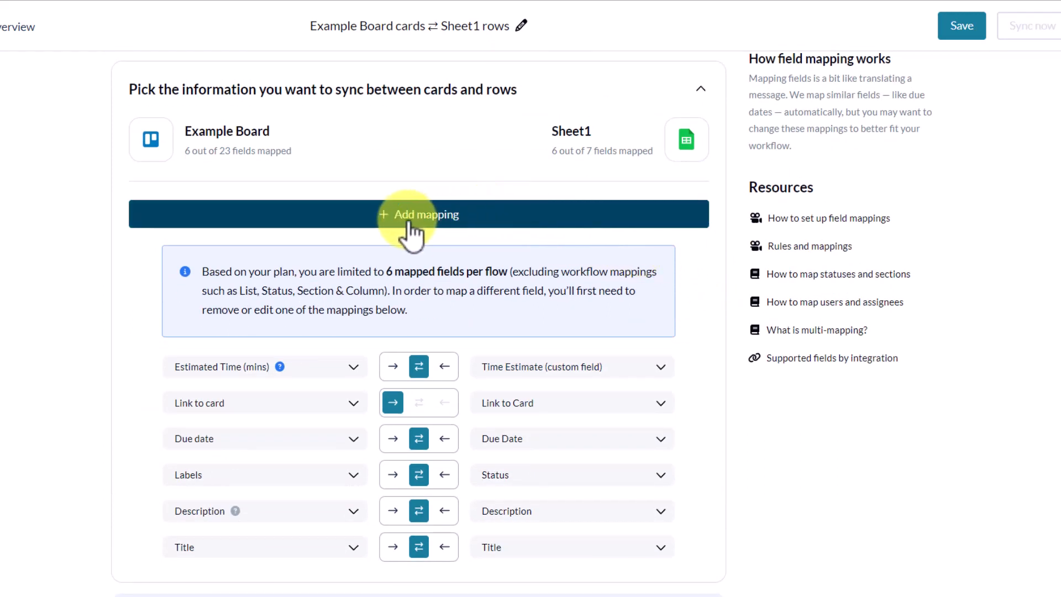
left_click(418, 215)
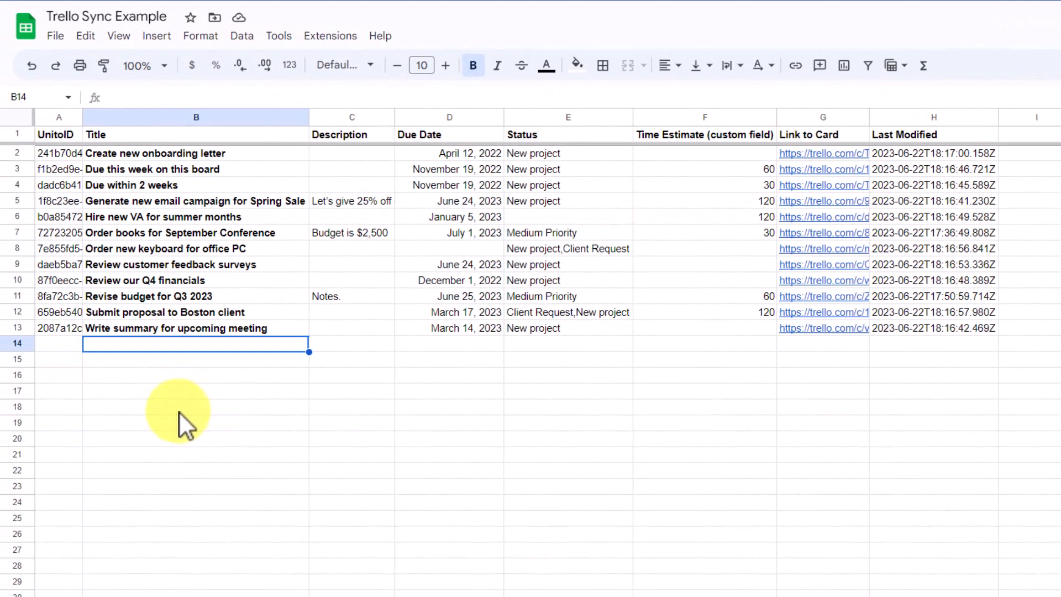
mouse_move(200, 423)
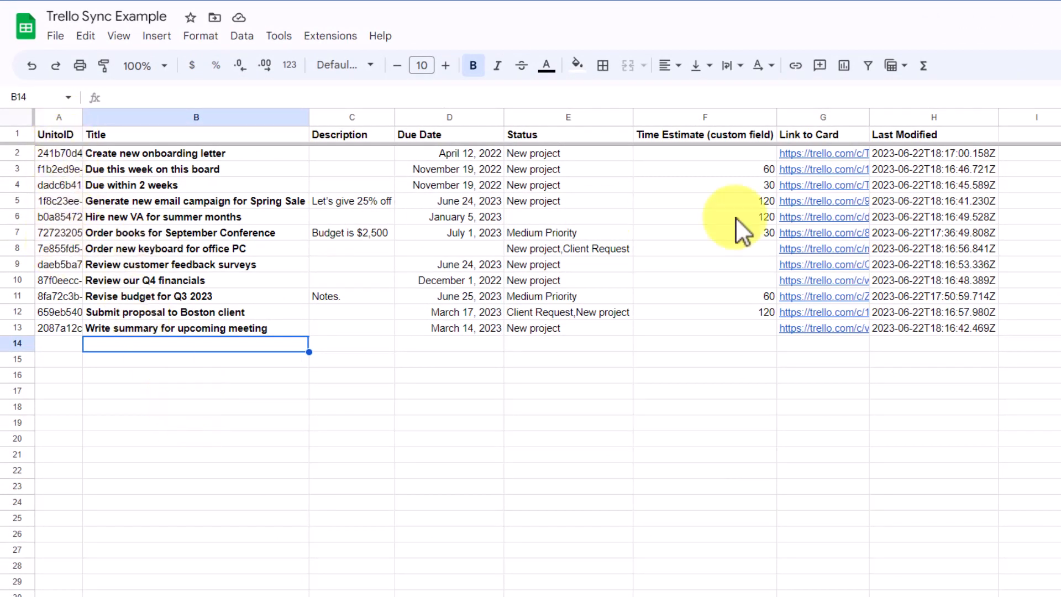
mouse_move(468, 387)
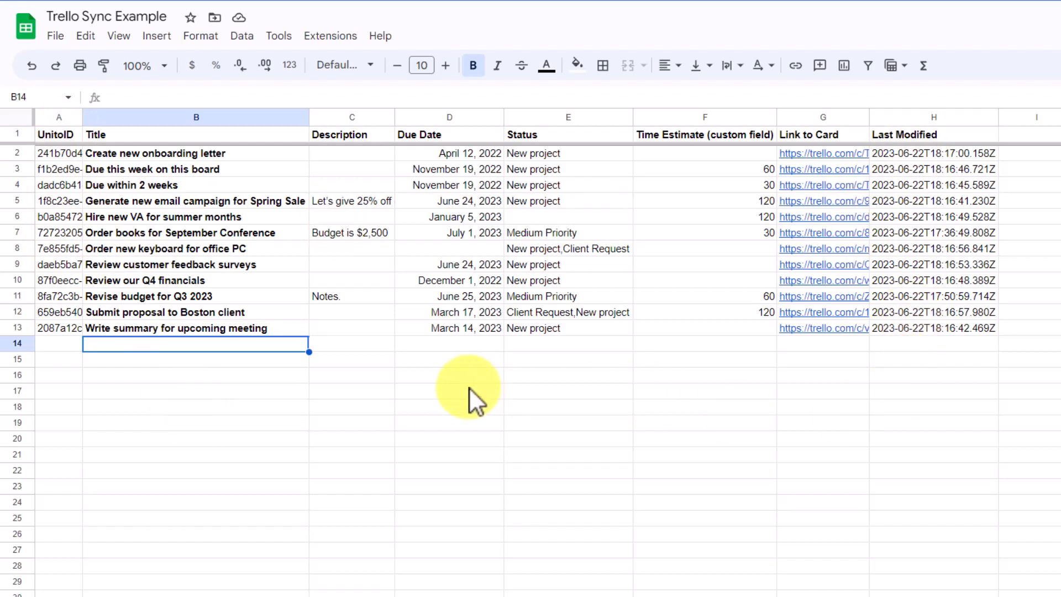
mouse_move(420, 406)
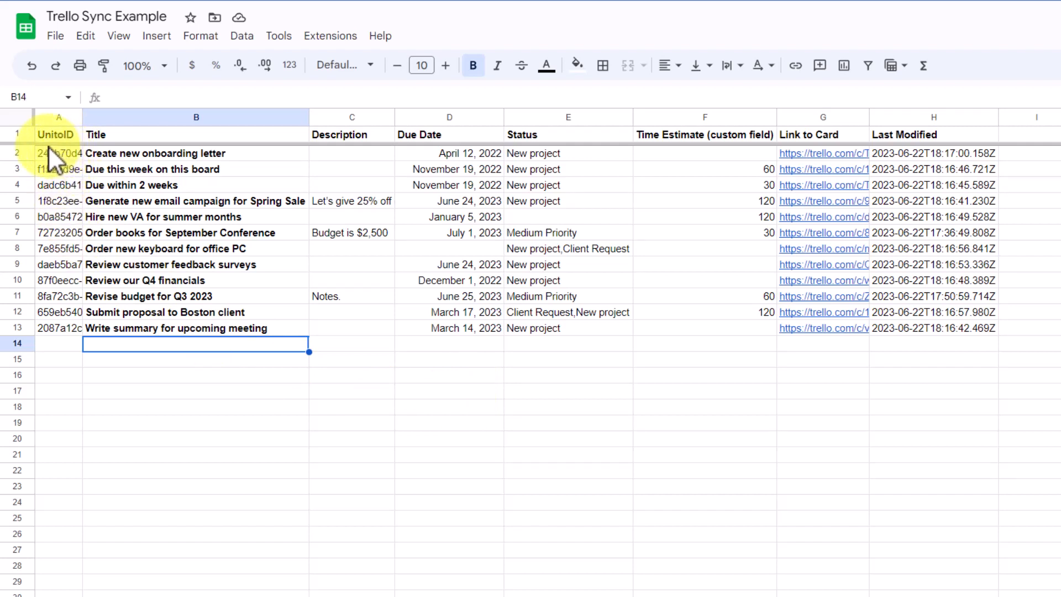
mouse_move(900, 375)
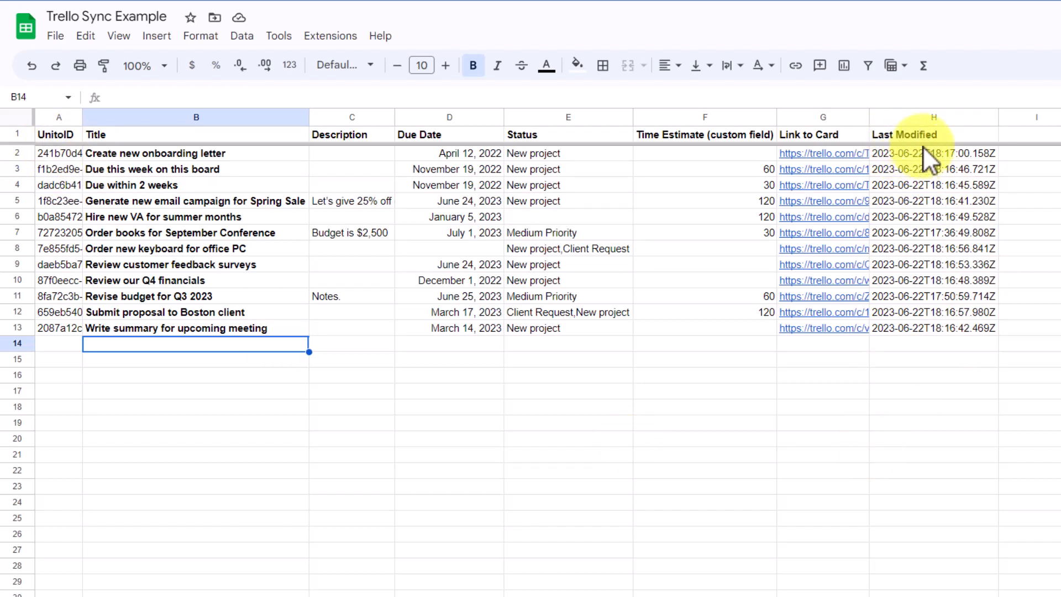
mouse_move(705, 245)
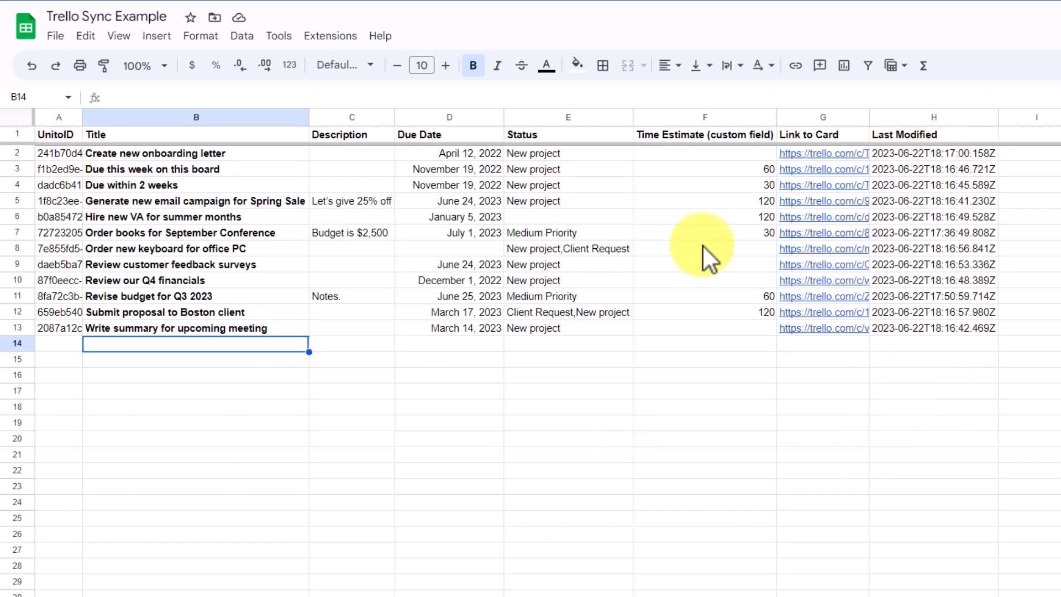
left_click(330, 35)
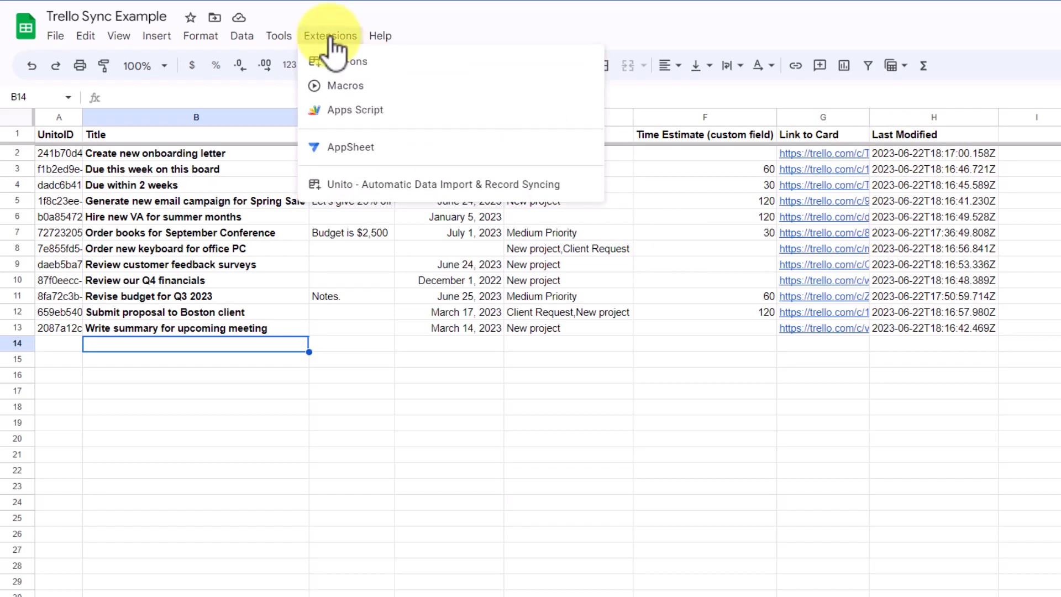
mouse_move(372, 184)
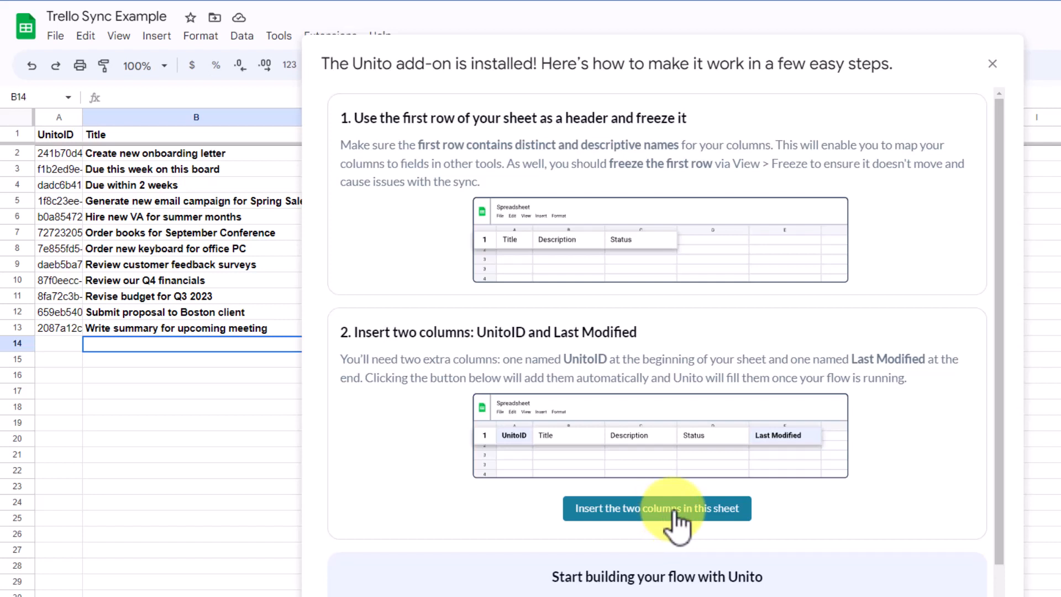
mouse_move(675, 443)
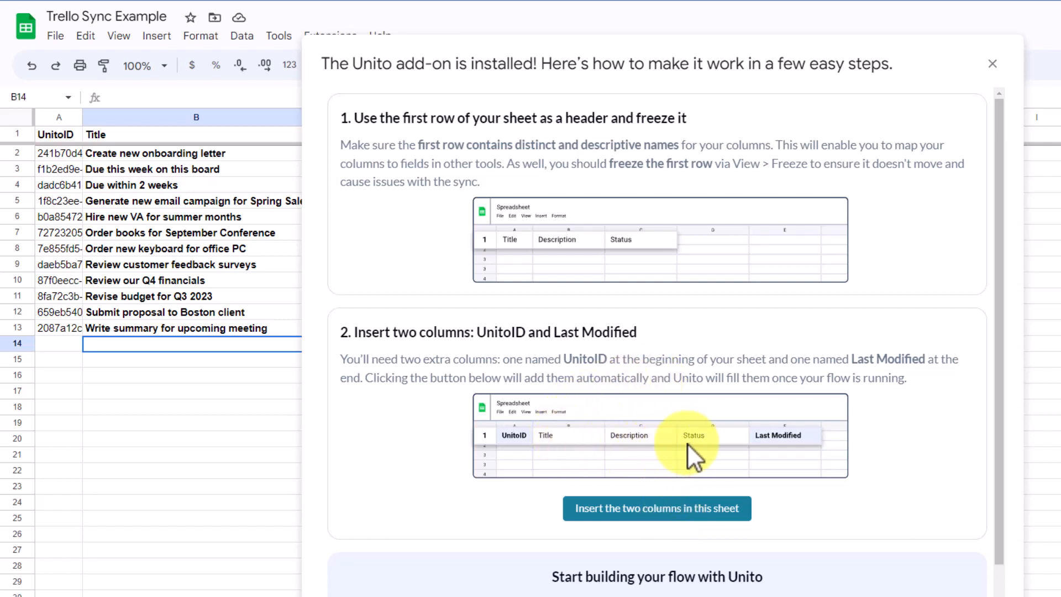
mouse_move(748, 477)
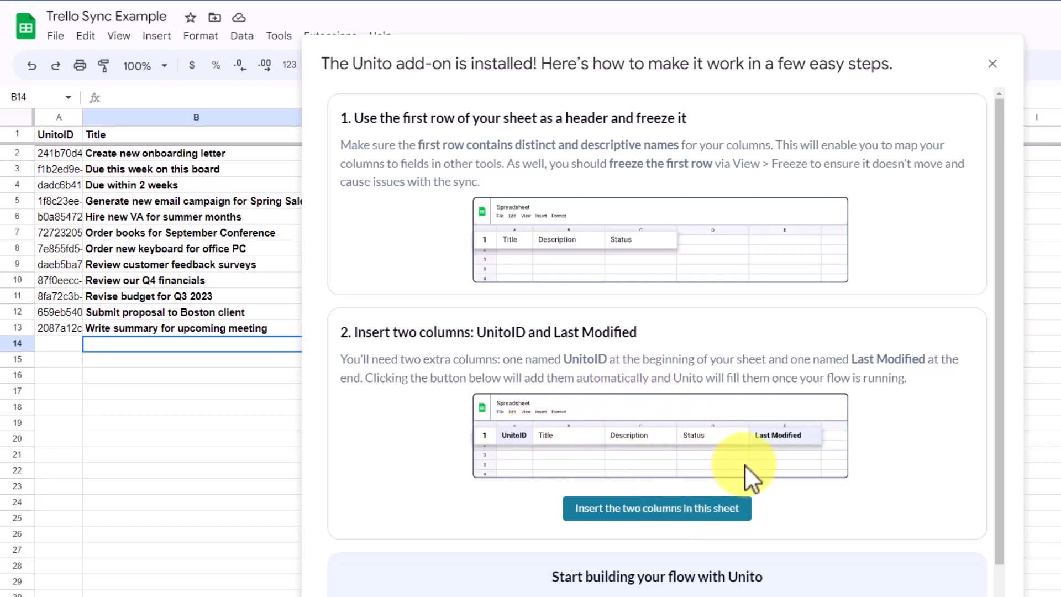
mouse_move(711, 470)
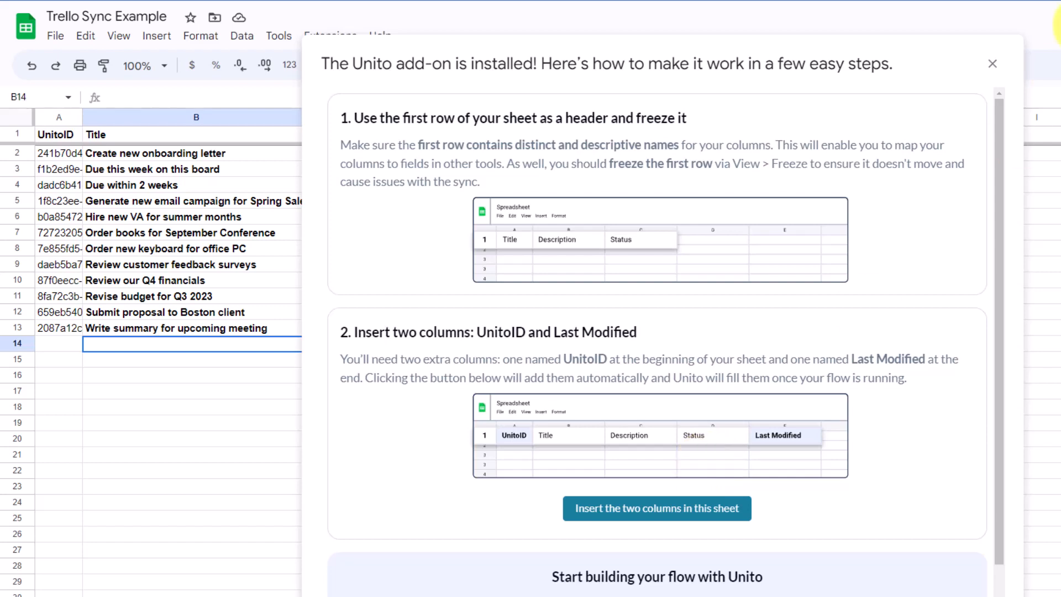
left_click(992, 64)
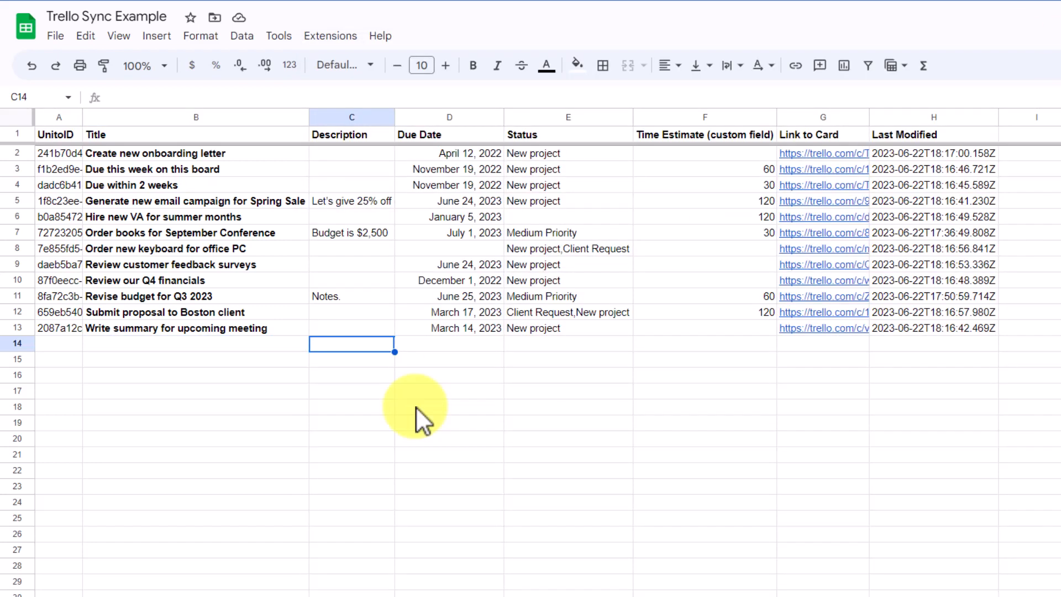
mouse_move(461, 386)
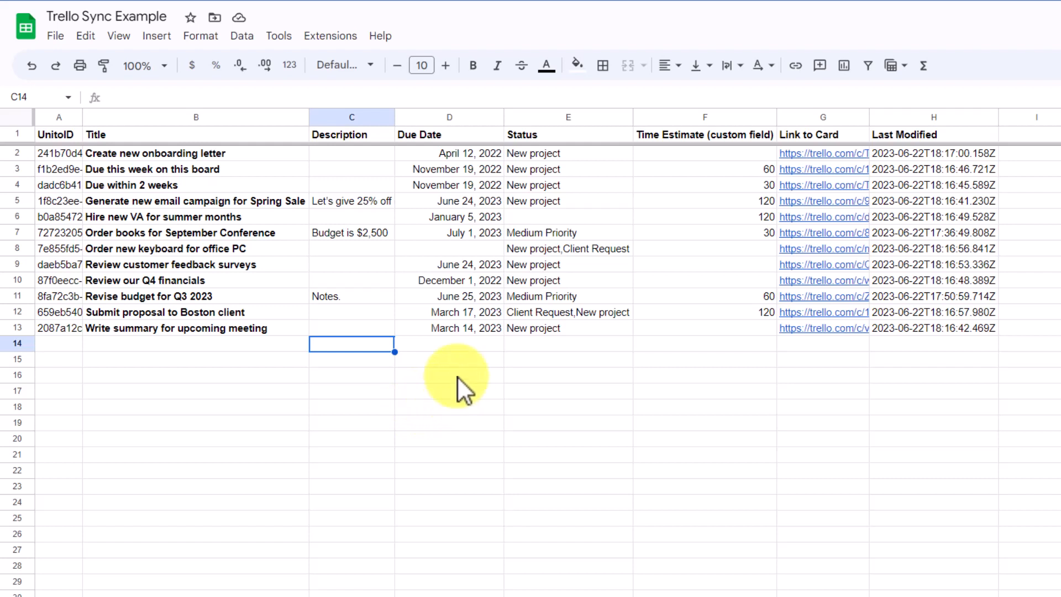
mouse_move(105, 365)
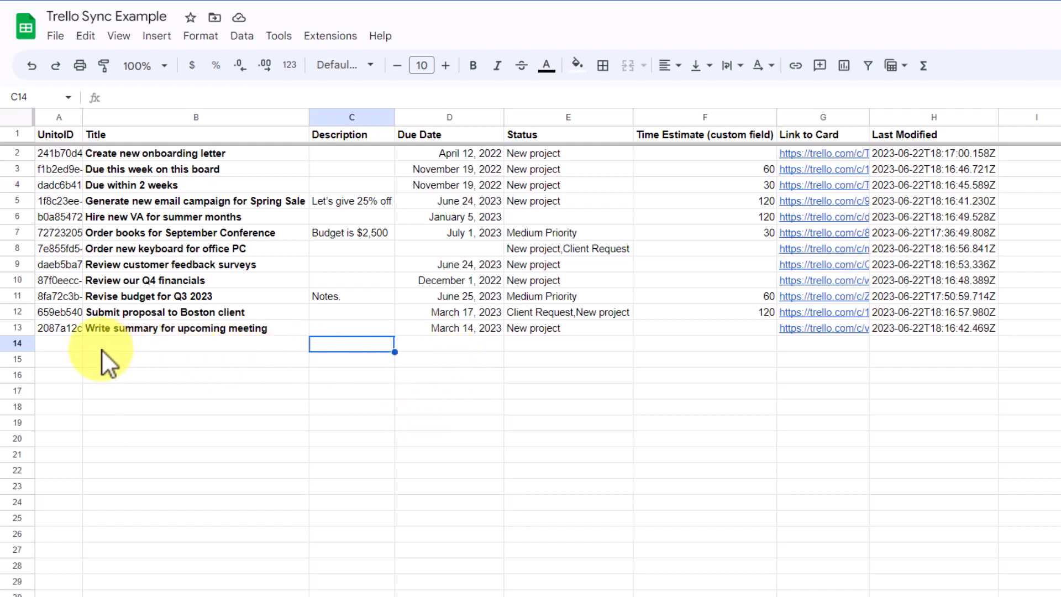
mouse_move(119, 366)
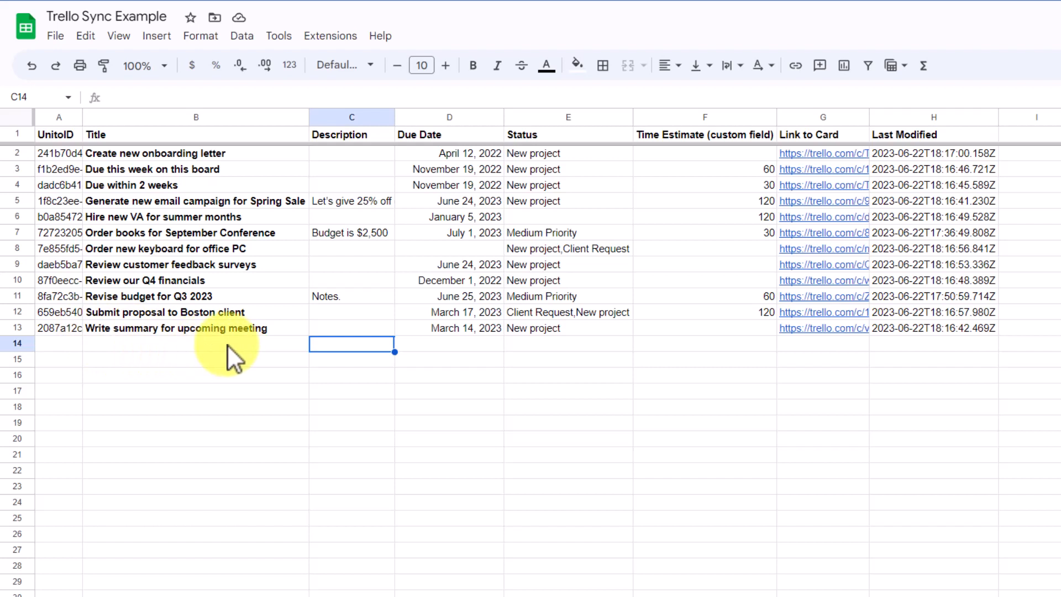
mouse_move(386, 429)
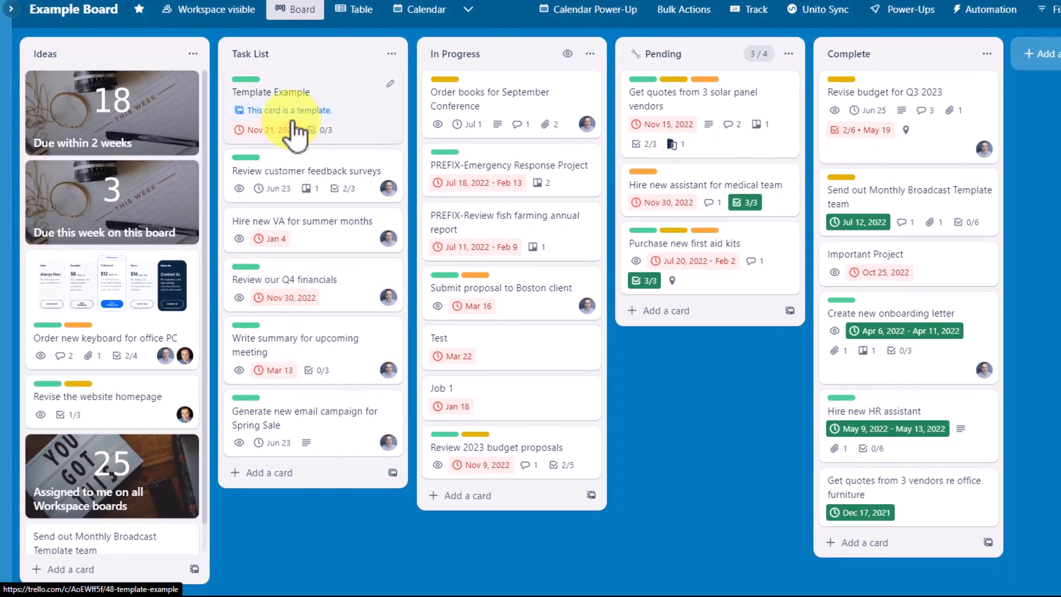
- Add a card titled 'New Task created in Trello' to the Task List
left_click(269, 472)
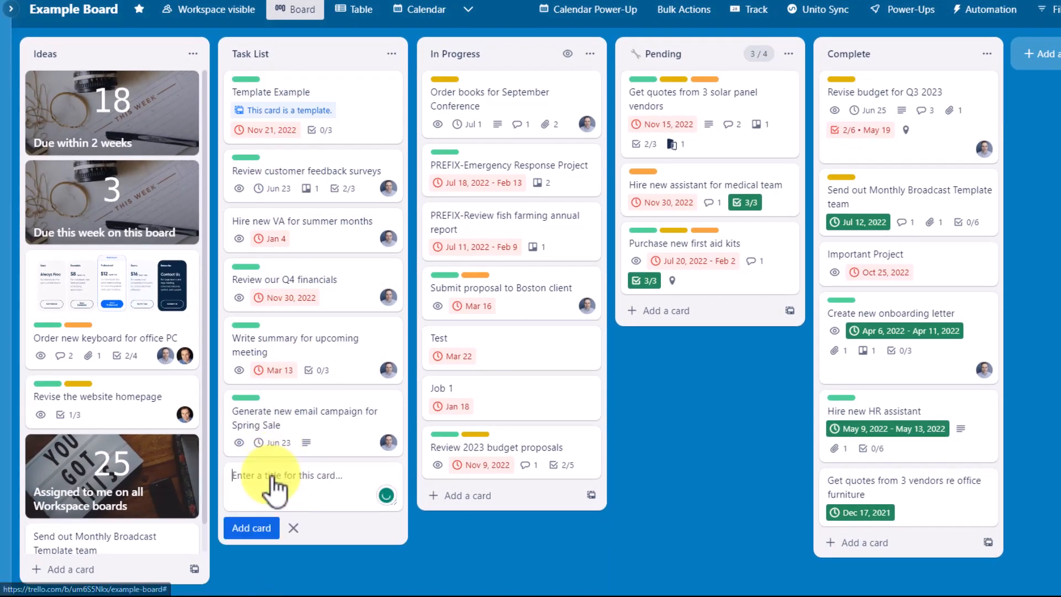
type("New")
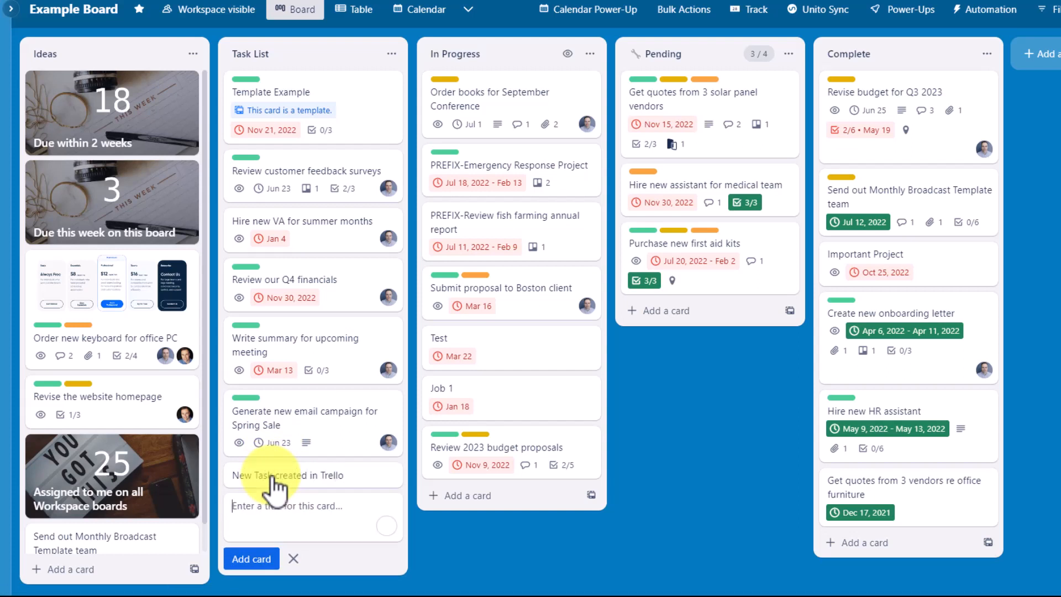
left_click(251, 558)
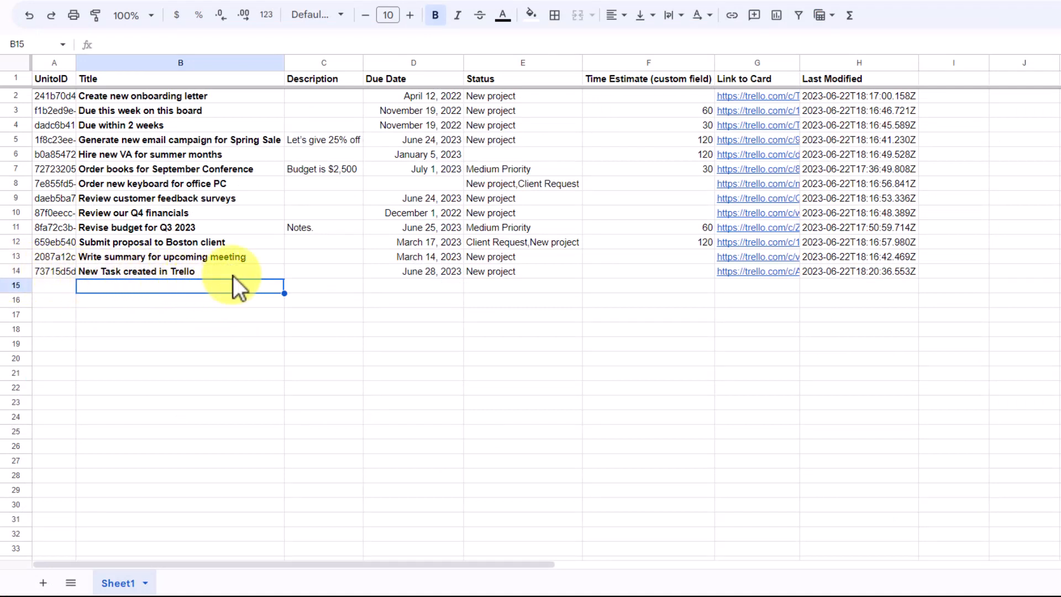
mouse_move(440, 278)
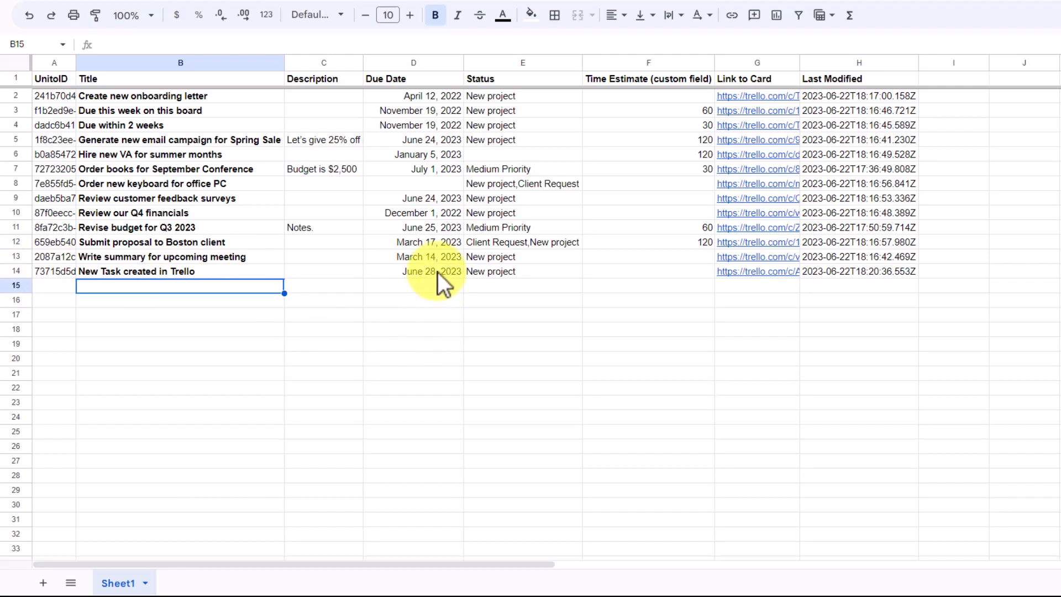
mouse_move(541, 280)
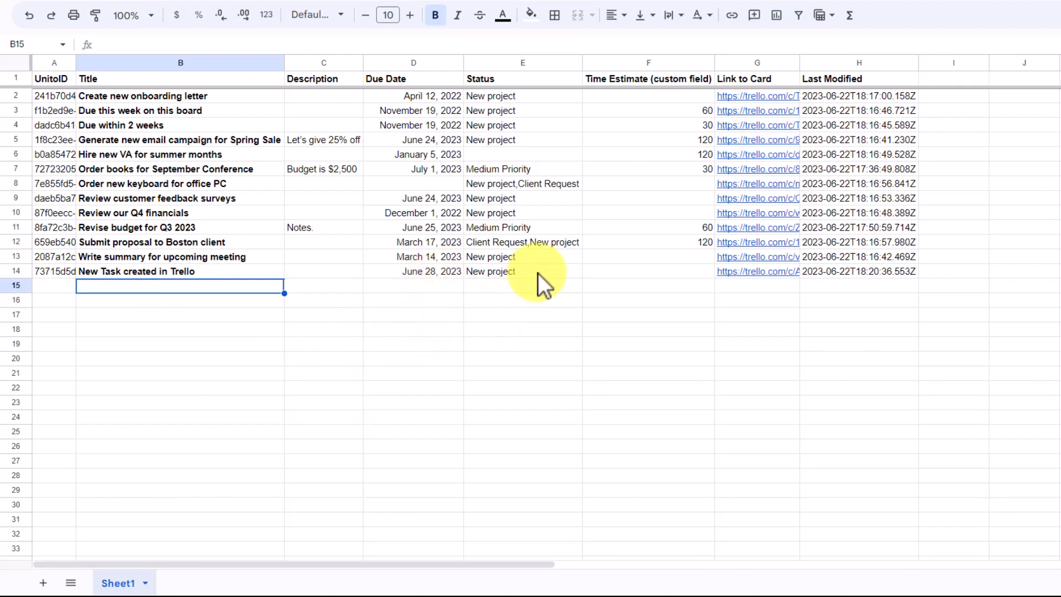
mouse_move(768, 298)
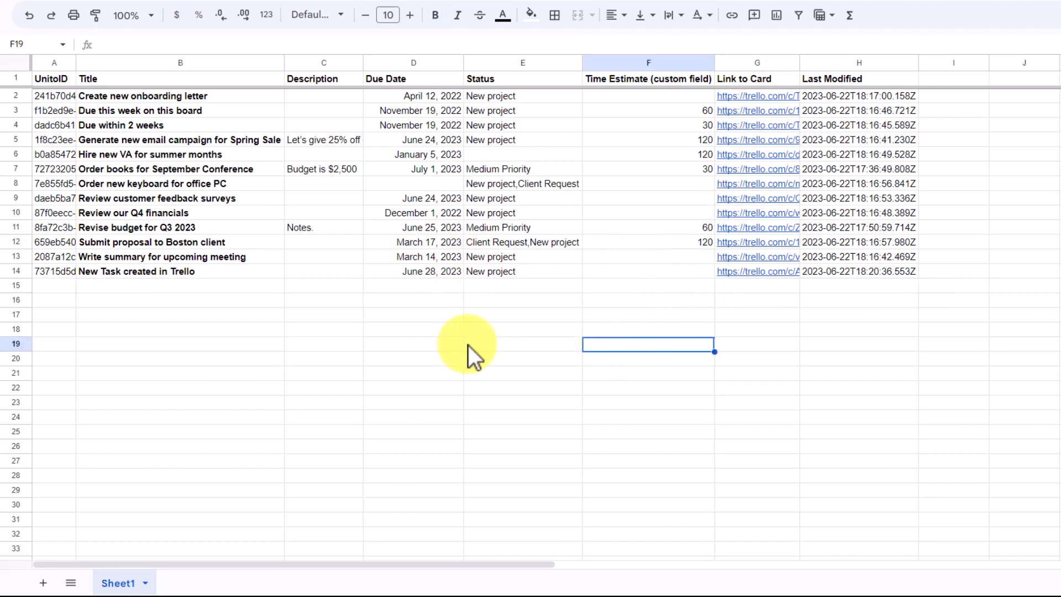
mouse_move(507, 335)
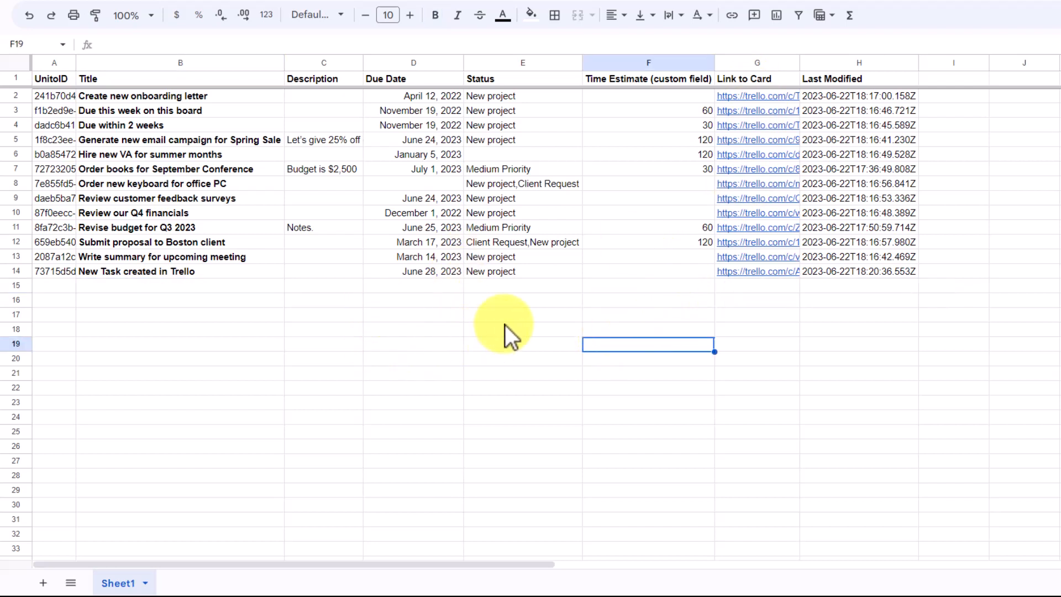
mouse_move(324, 271)
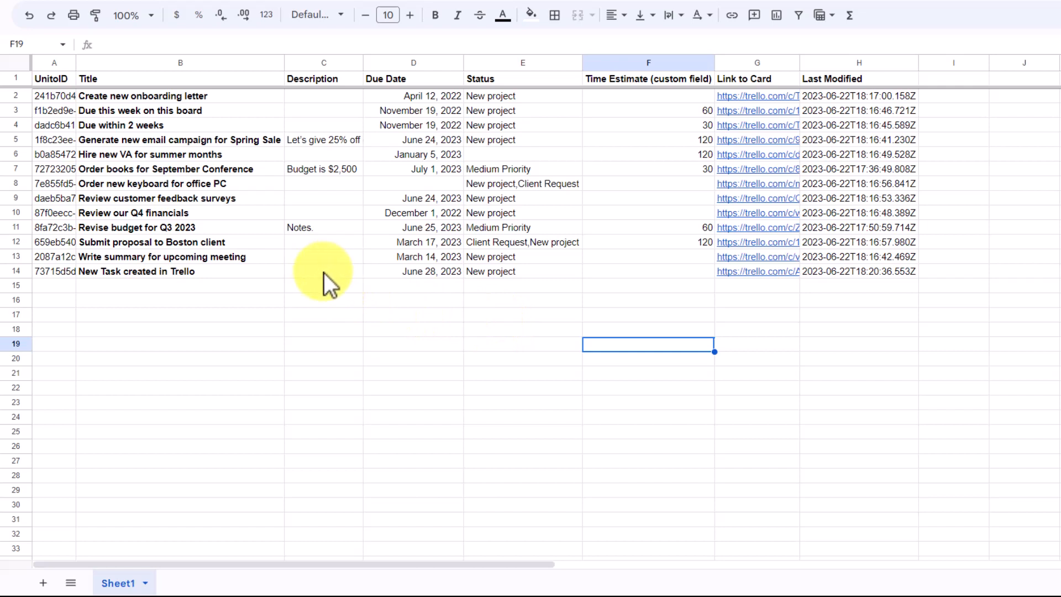
mouse_move(648, 305)
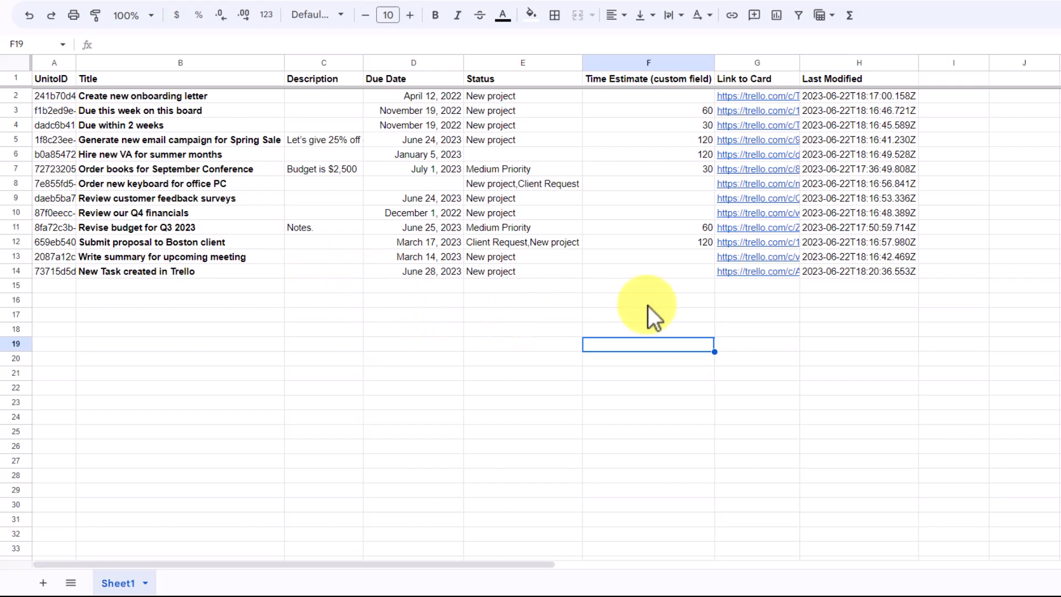
mouse_move(653, 281)
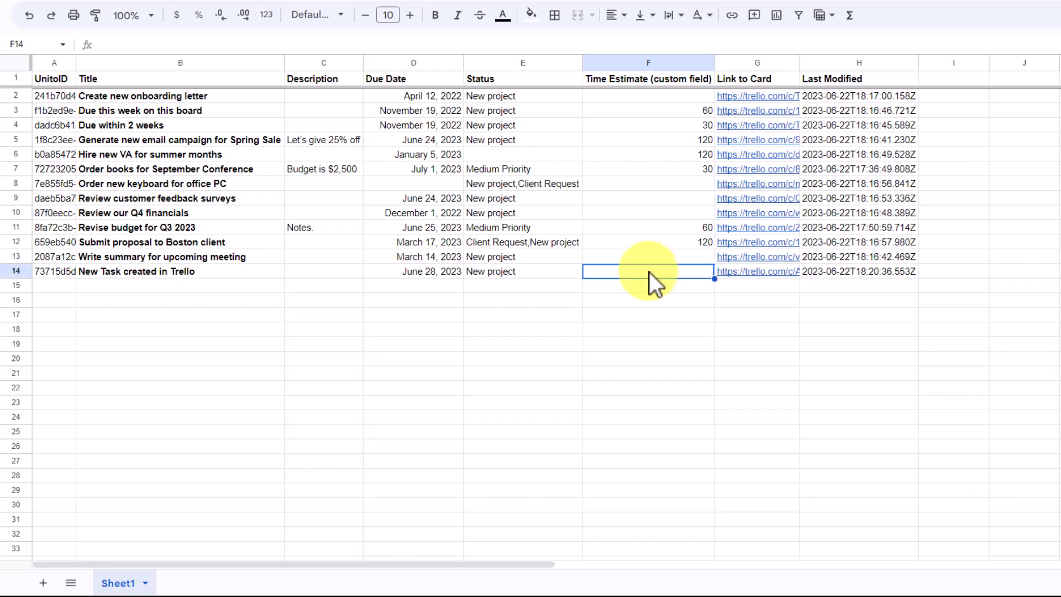
- Give row 14 a 60 time estimate, description 'Let's do this in August', and an August due date
left_click(522, 271)
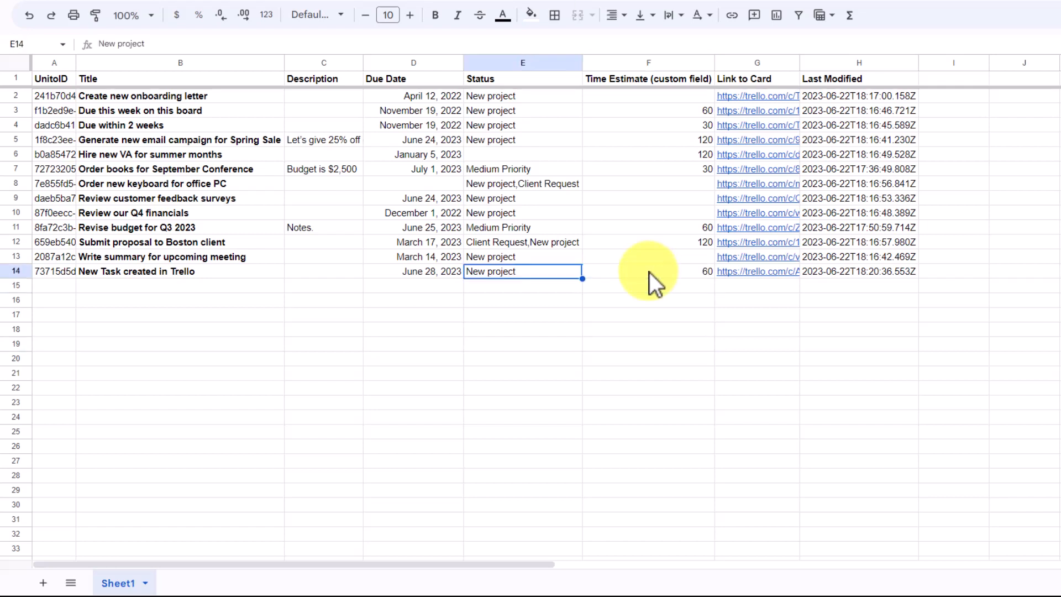
left_click(324, 271)
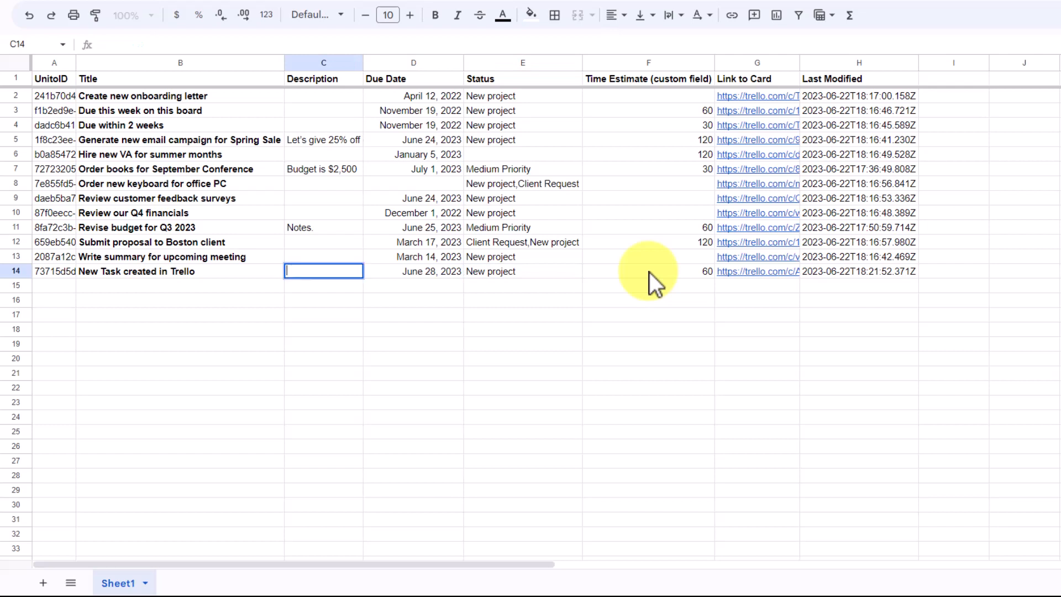
type("Let's do this in Aug")
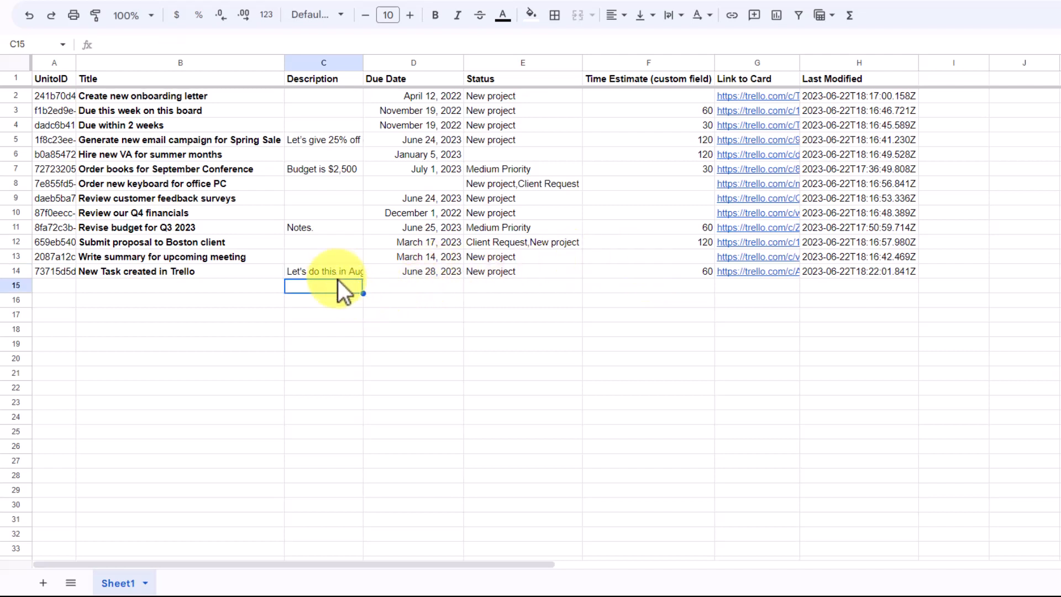
left_click(431, 271)
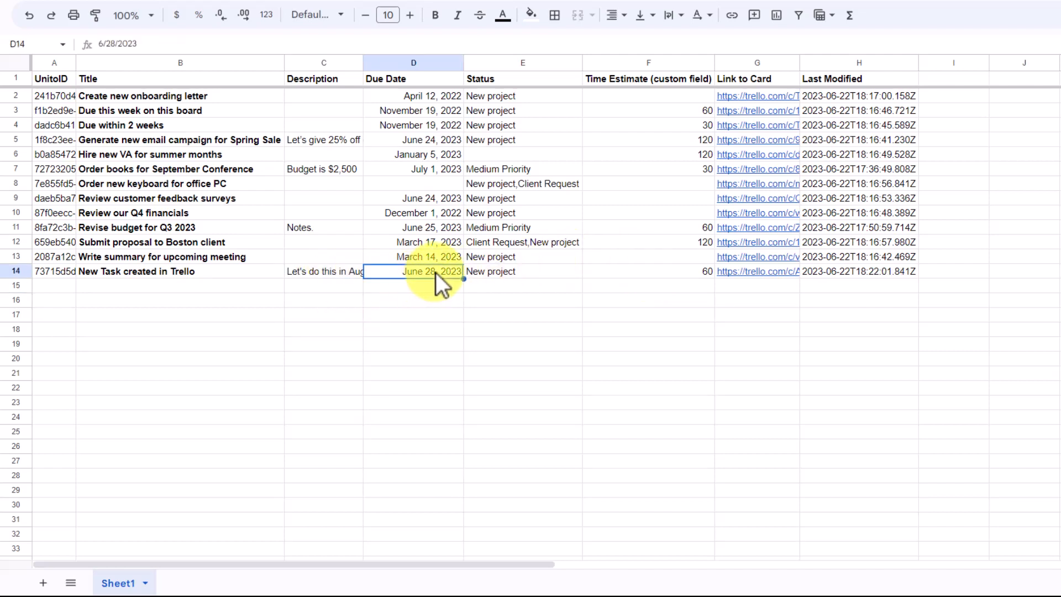
type("August")
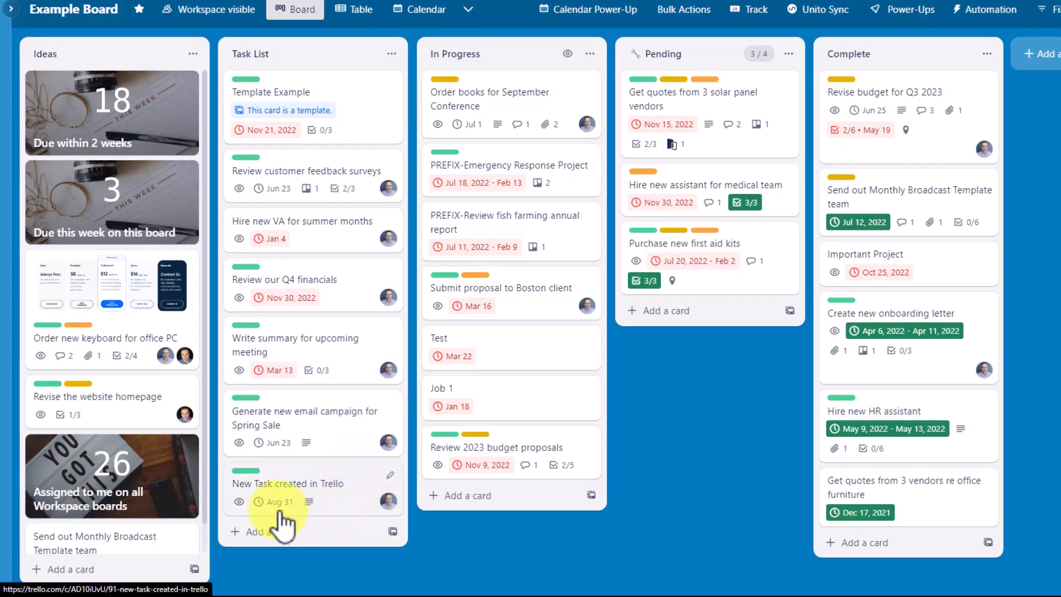
left_click(288, 483)
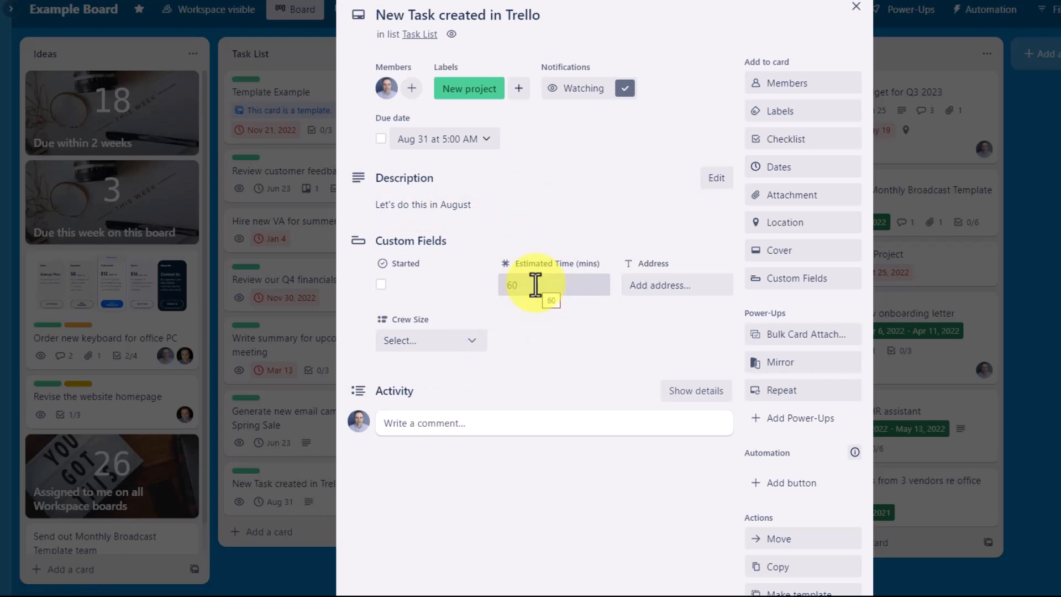
left_click(855, 7)
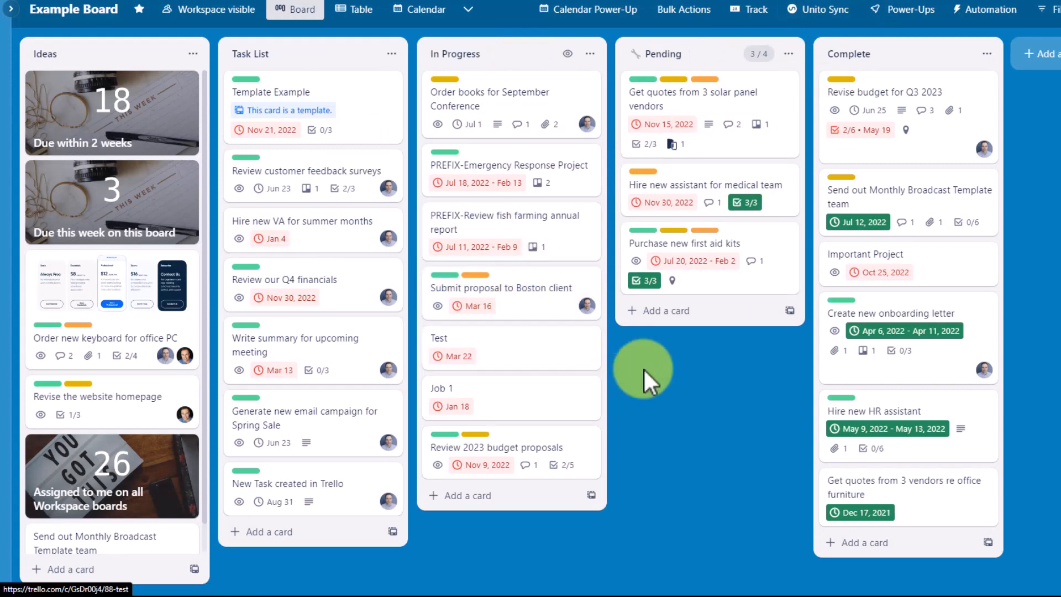
mouse_move(712, 397)
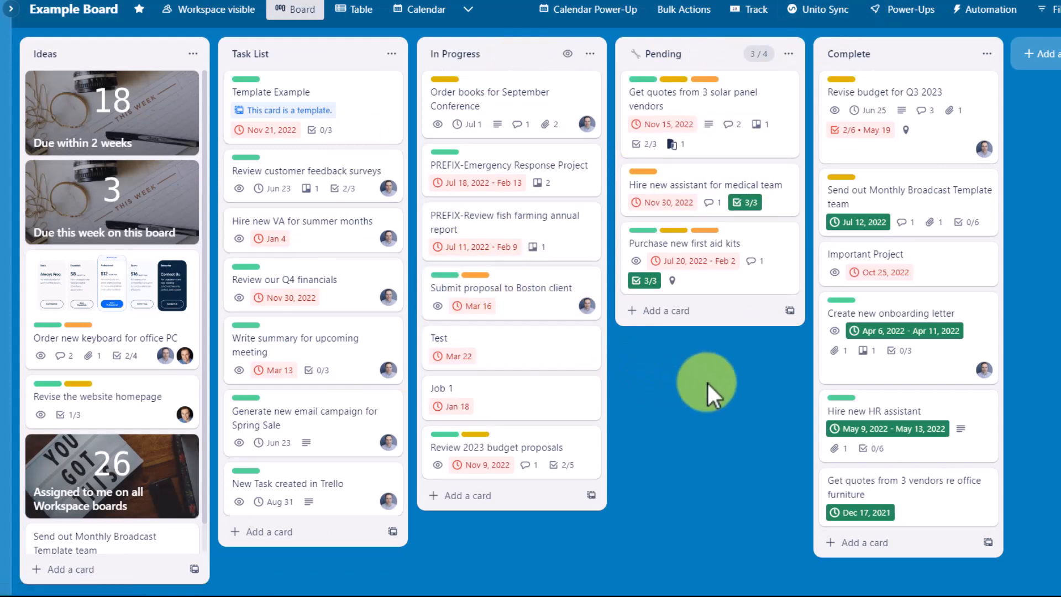